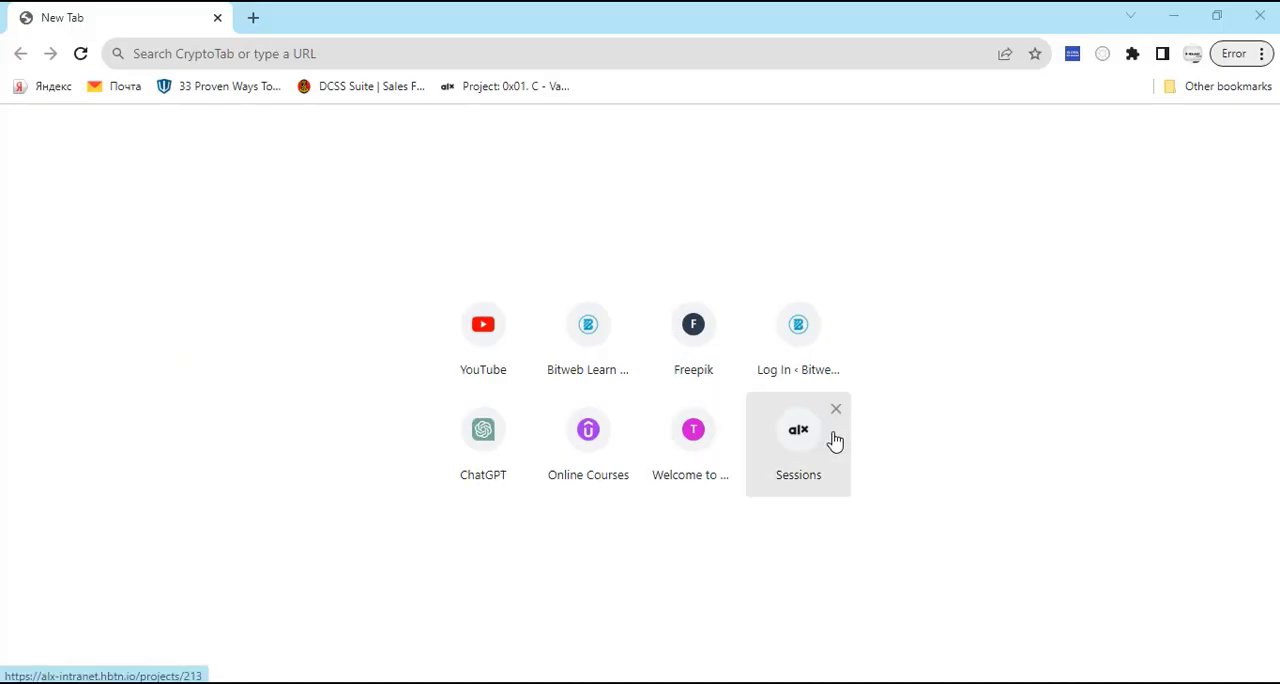
{"action": "mouse_move", "coordinate": [830, 436]}
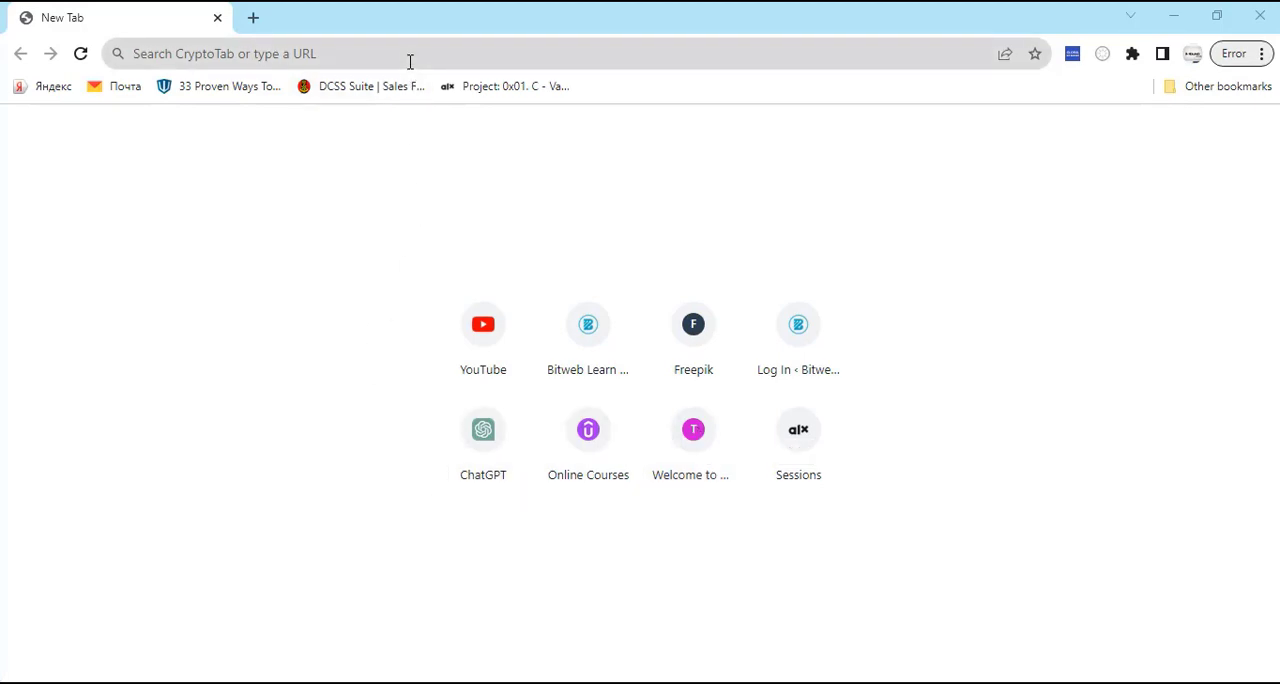
Step: Navigate to bitweblearn.com.ng from the address bar
{"action": "type", "text": "bitweblearn.com.ng"}
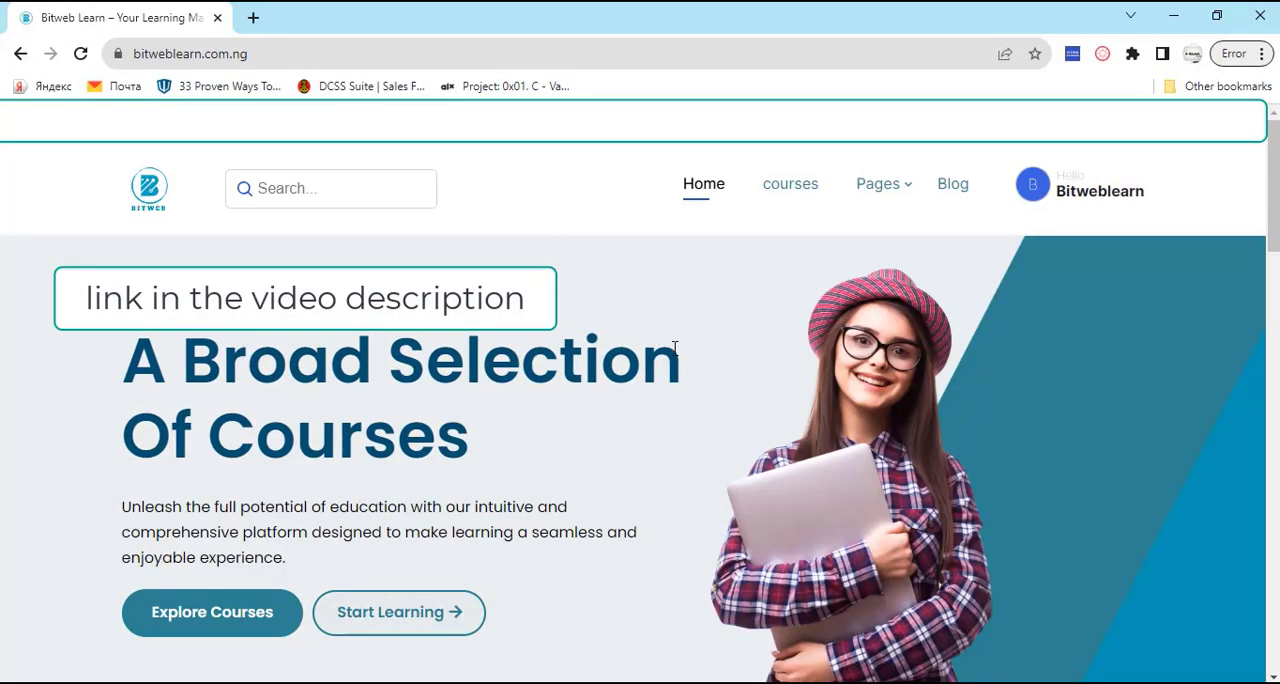
{"action": "mouse_move", "coordinate": [790, 184]}
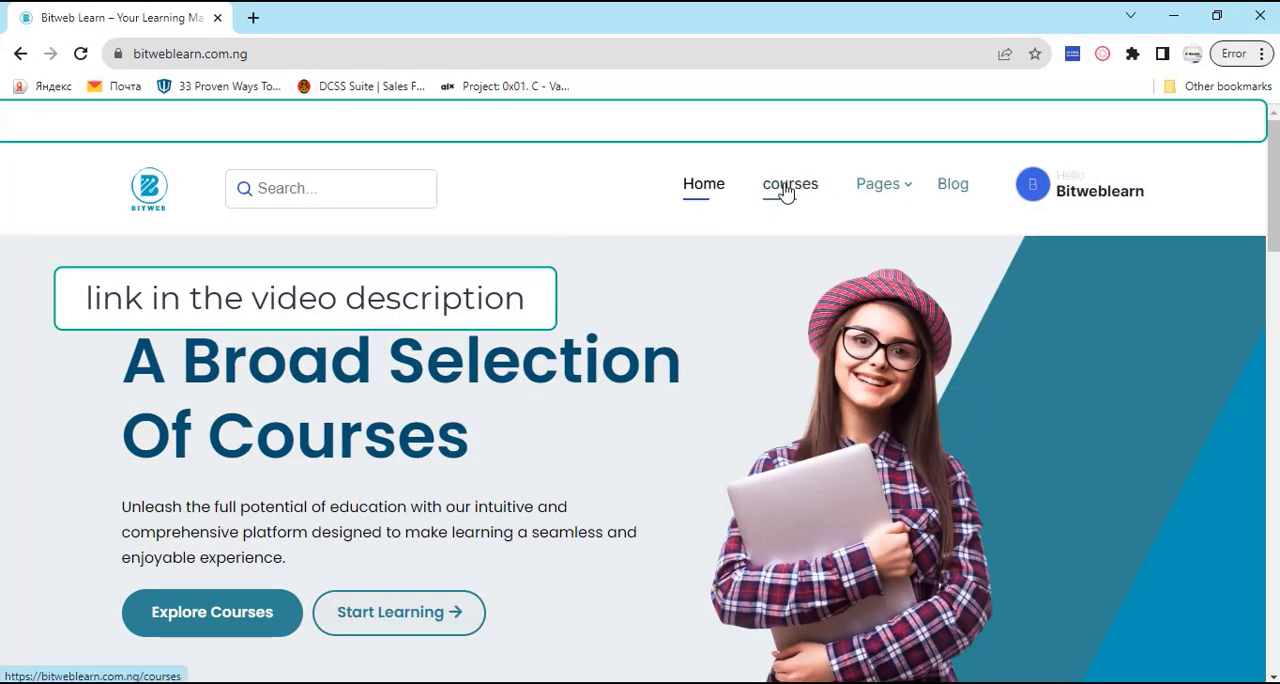
Step: Go to the courses page from the top navigation bar
{"action": "left_click", "coordinate": [790, 184]}
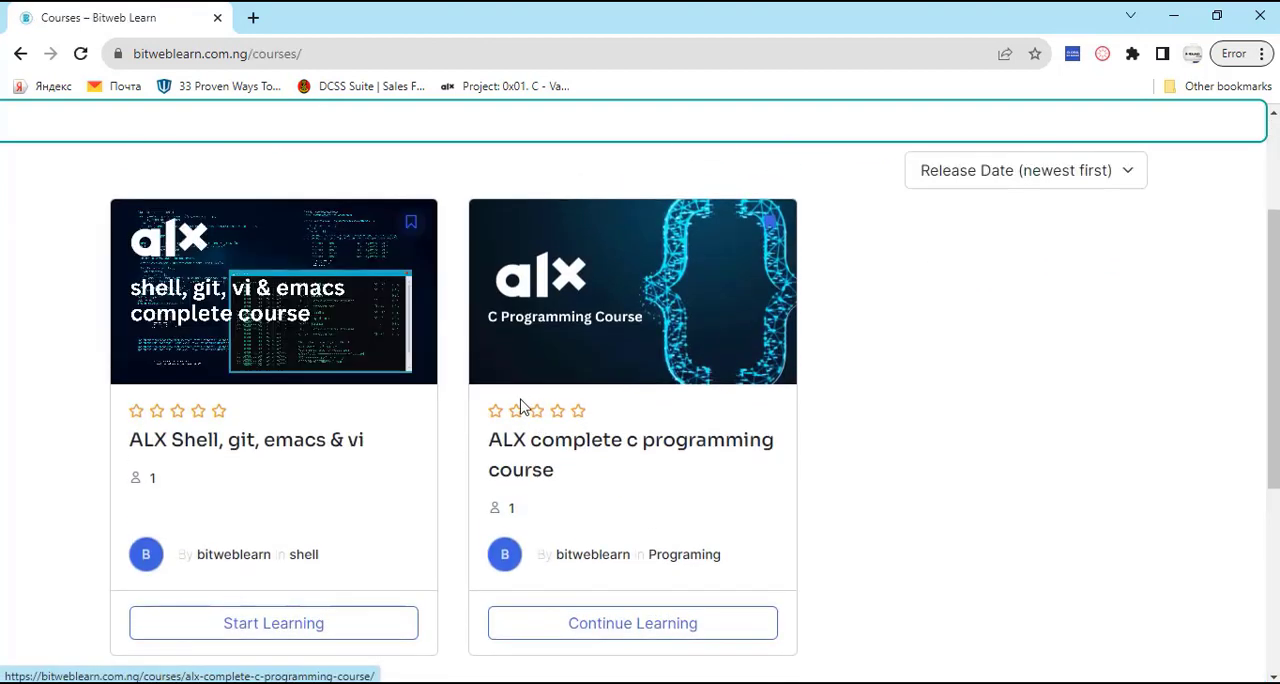
{"action": "mouse_move", "coordinate": [604, 456]}
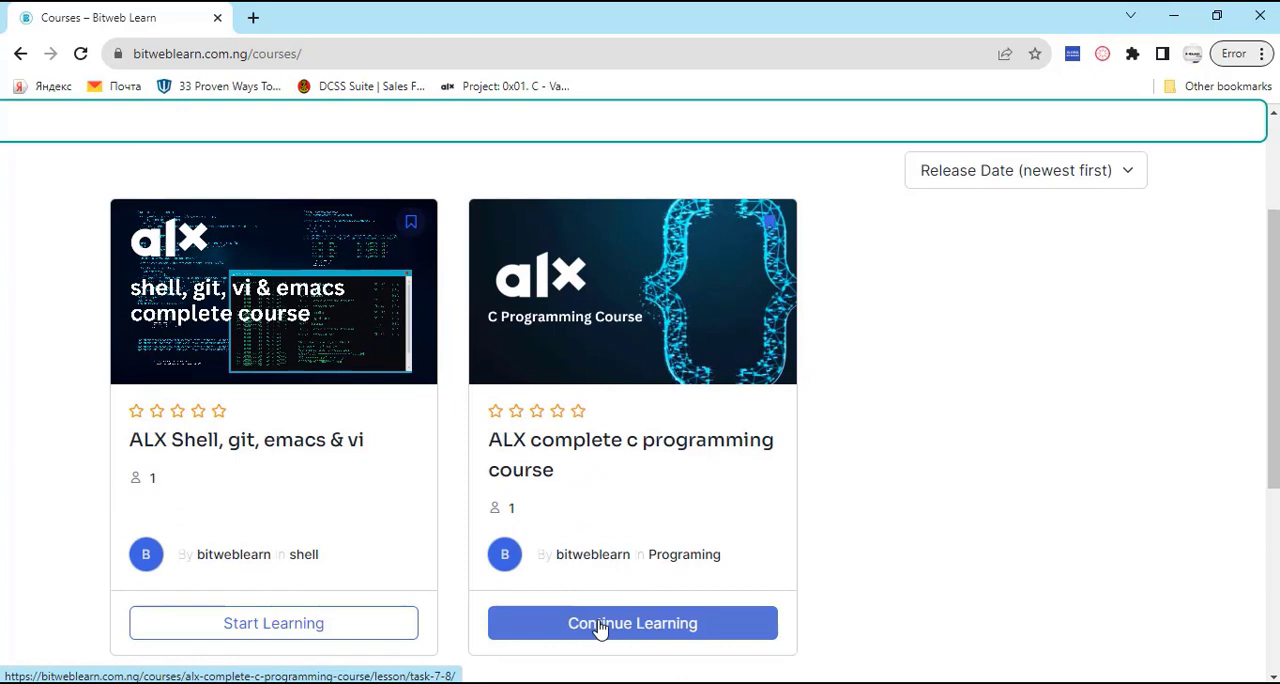
Step: Continue the ALX complete c programming course and select the Hello World lesson in Course Content
{"action": "left_click", "coordinate": [632, 624]}
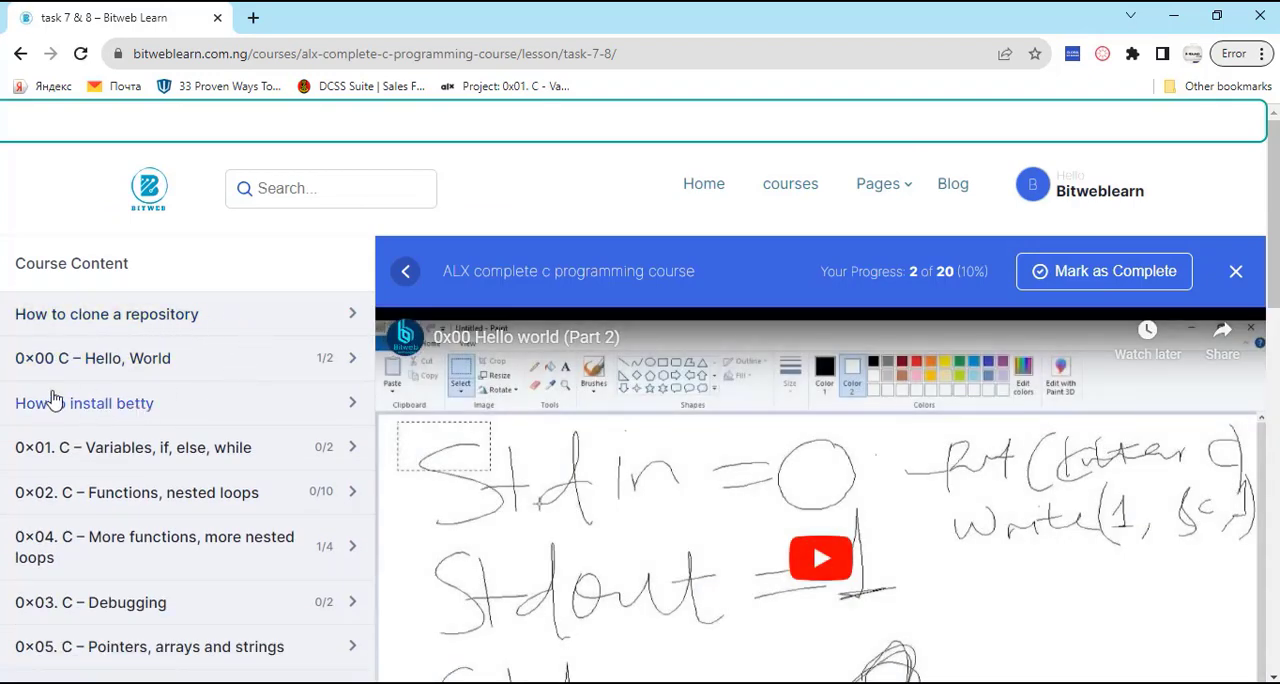
{"action": "scroll", "scroll_direction": "down", "scroll_amount": 3}
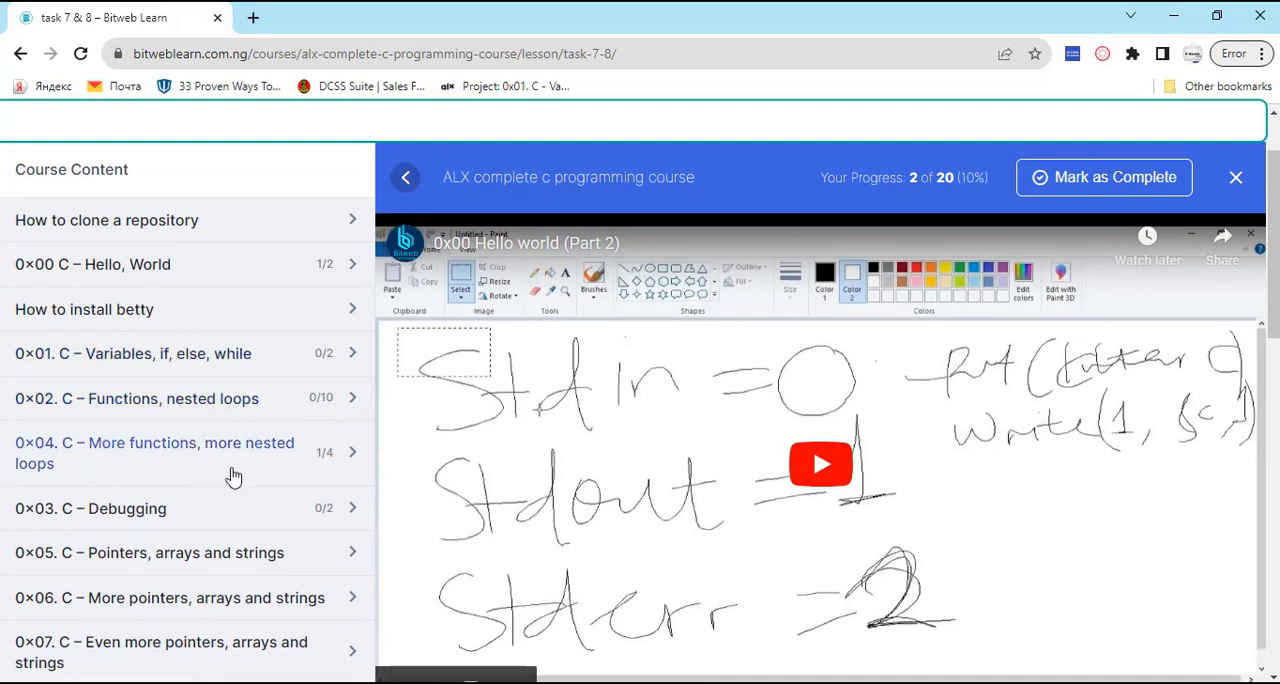
{"action": "left_click", "coordinate": [154, 452]}
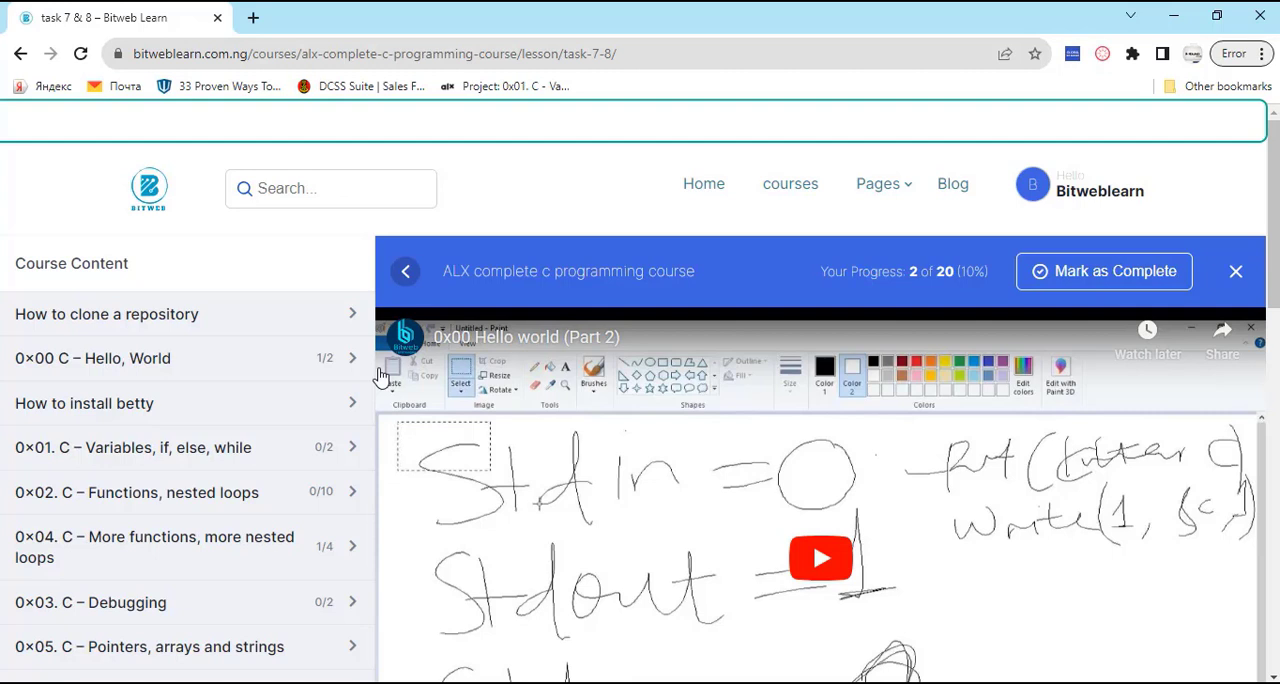
{"action": "mouse_move", "coordinate": [368, 392]}
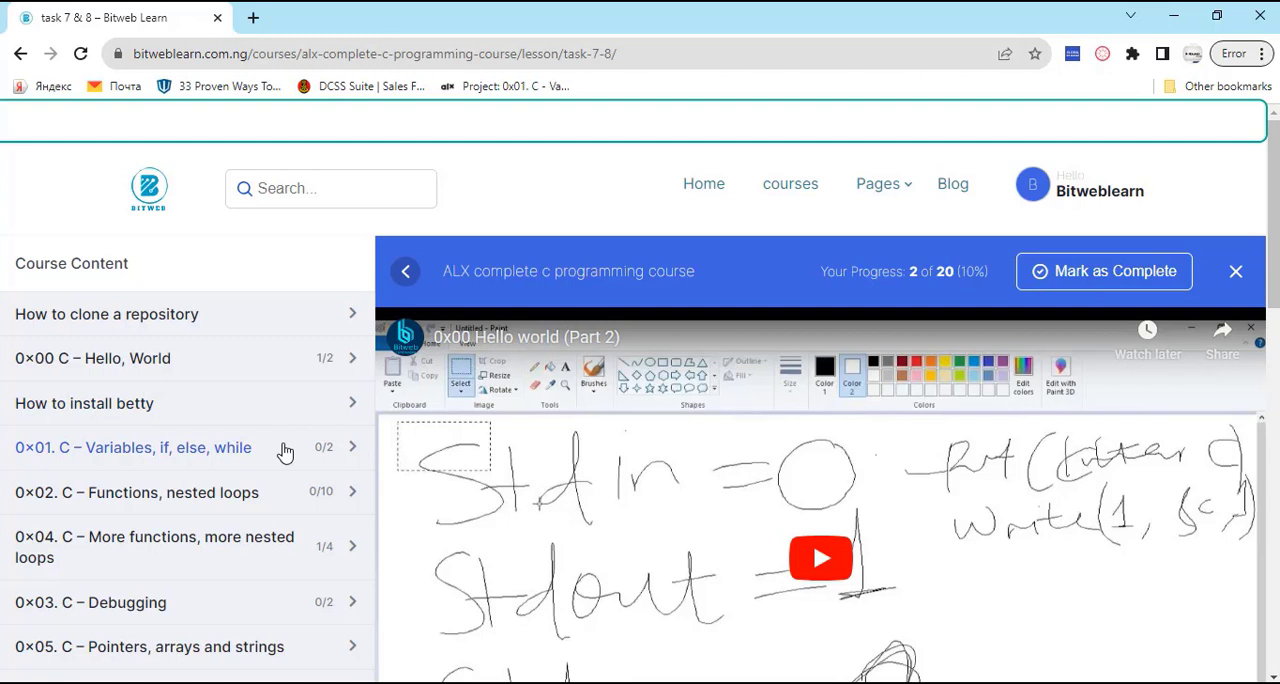
{"action": "mouse_move", "coordinate": [286, 452]}
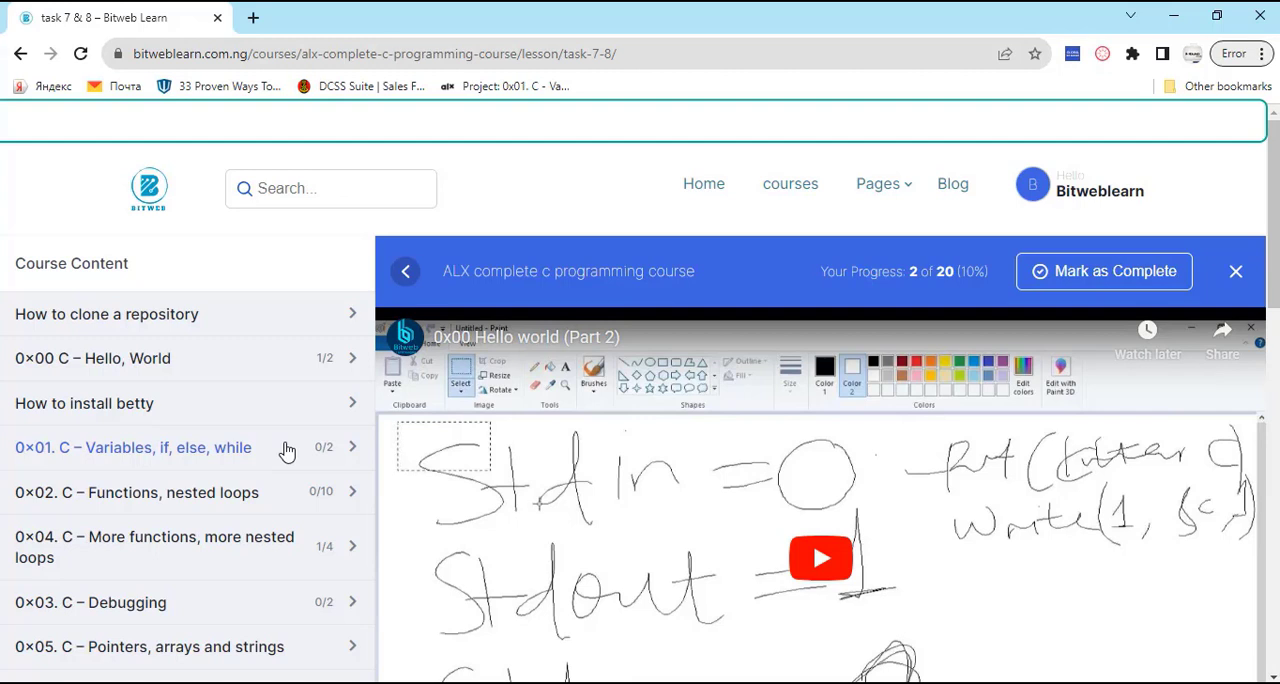
Step: Go to Instructor Registration via the Pages dropdown and view the accepted application
{"action": "left_click", "coordinate": [878, 184]}
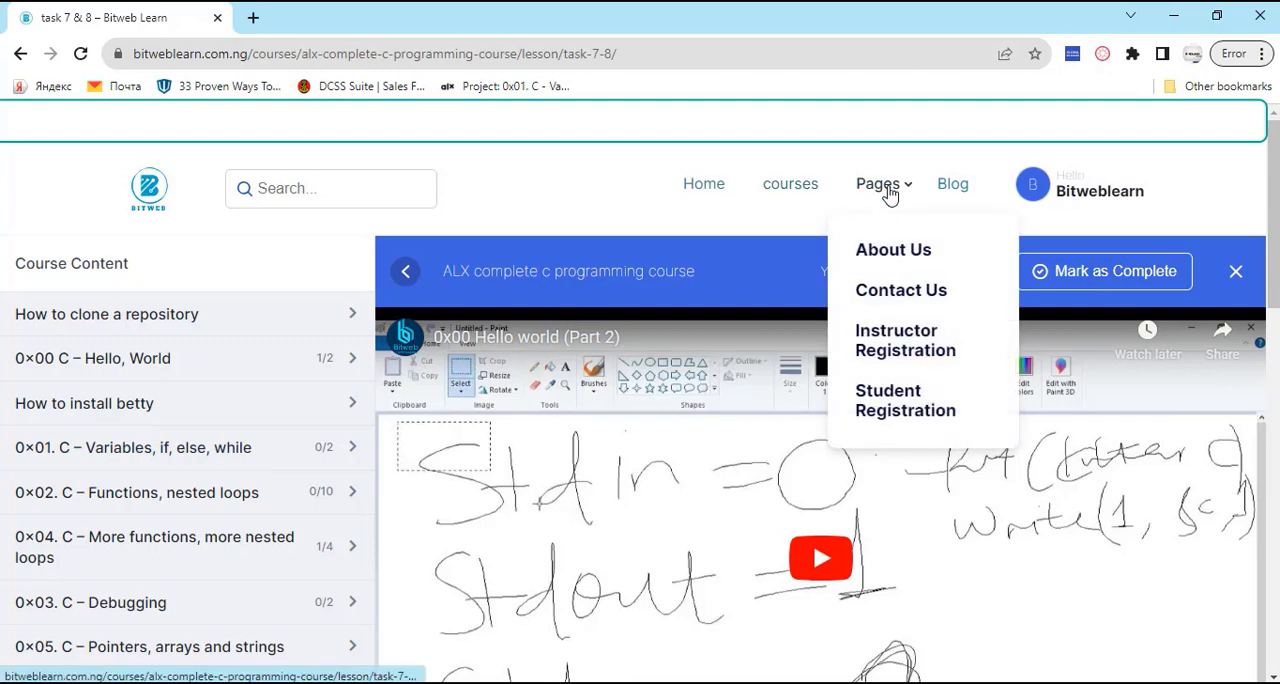
{"action": "mouse_move", "coordinate": [904, 340]}
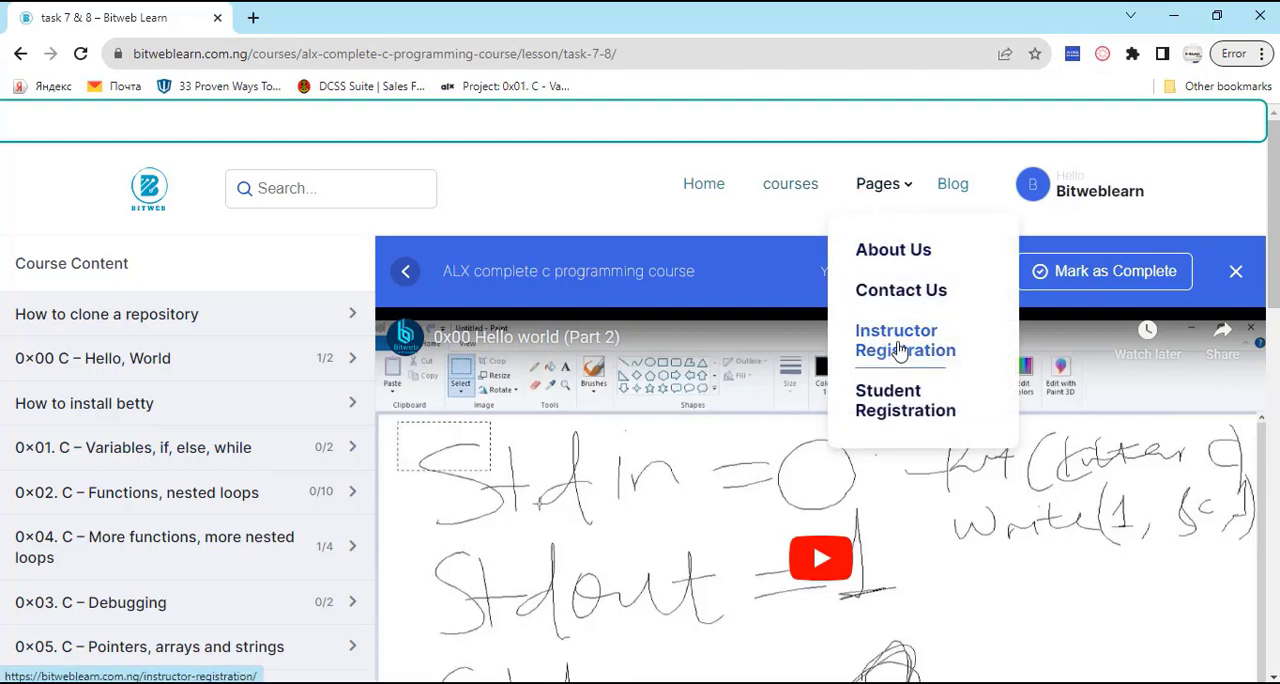
{"action": "left_click", "coordinate": [904, 340]}
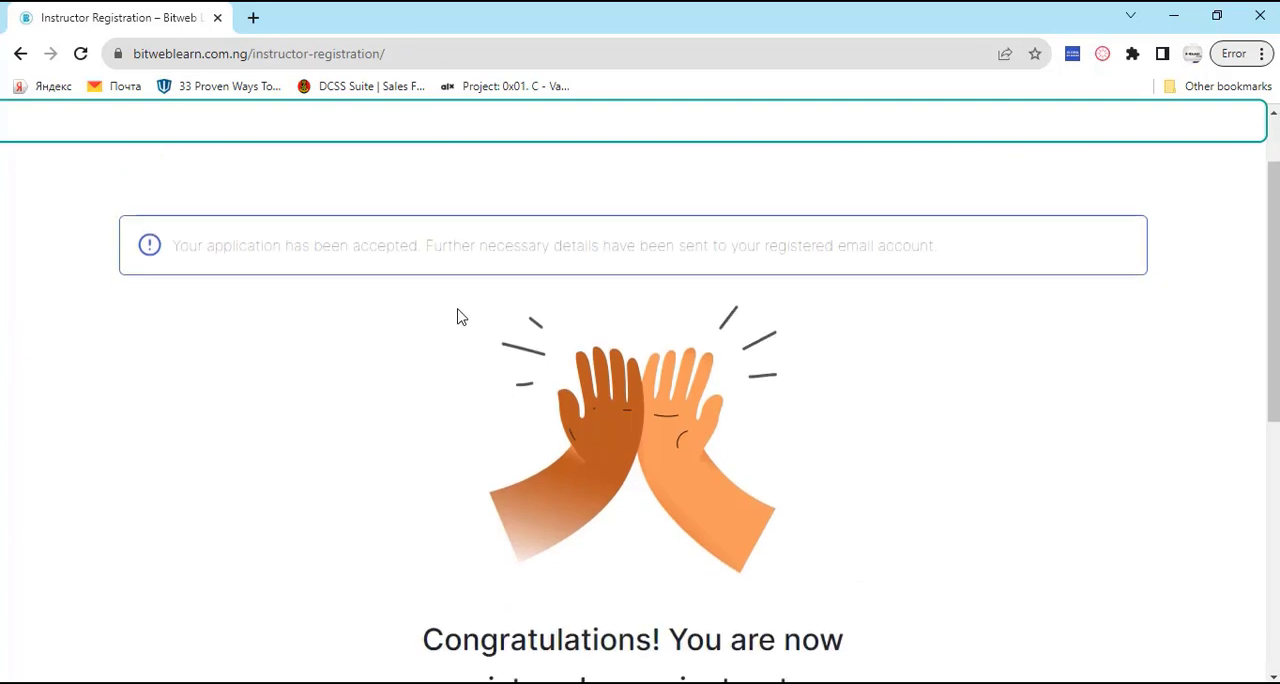
{"action": "scroll", "scroll_direction": "down", "scroll_amount": 3}
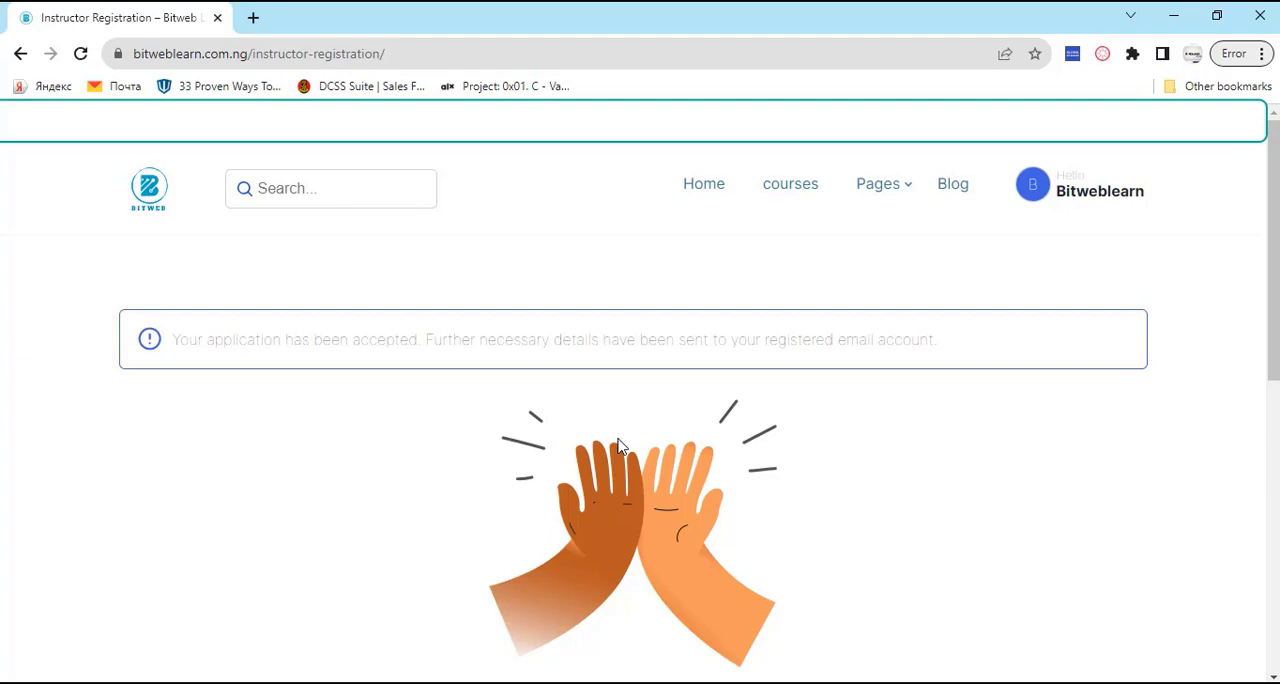
{"action": "mouse_move", "coordinate": [624, 444]}
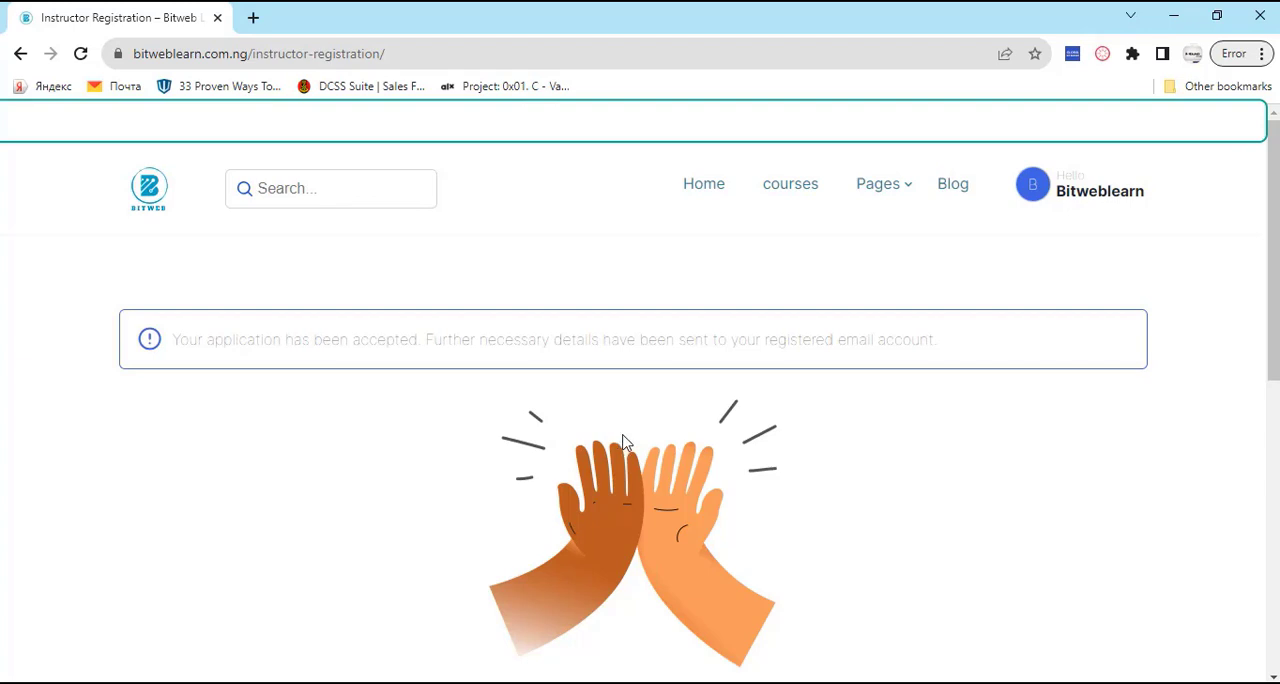
{"action": "mouse_move", "coordinate": [1080, 468]}
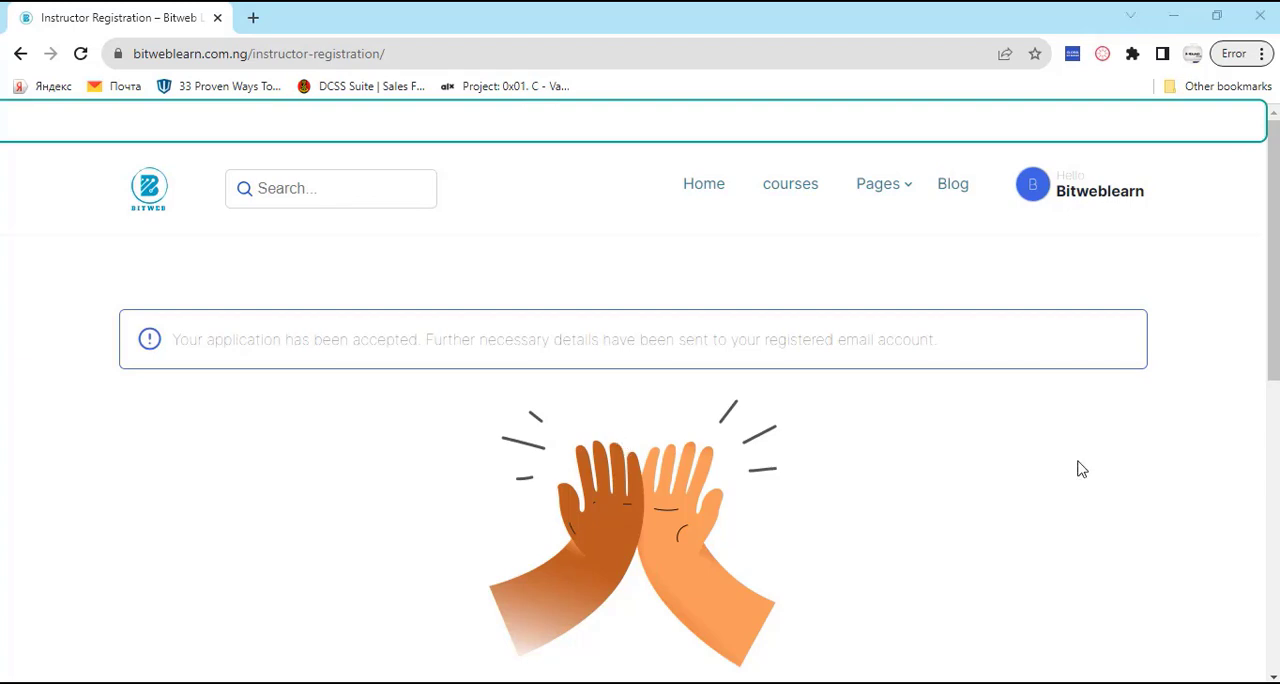
{"action": "mouse_move", "coordinate": [624, 444]}
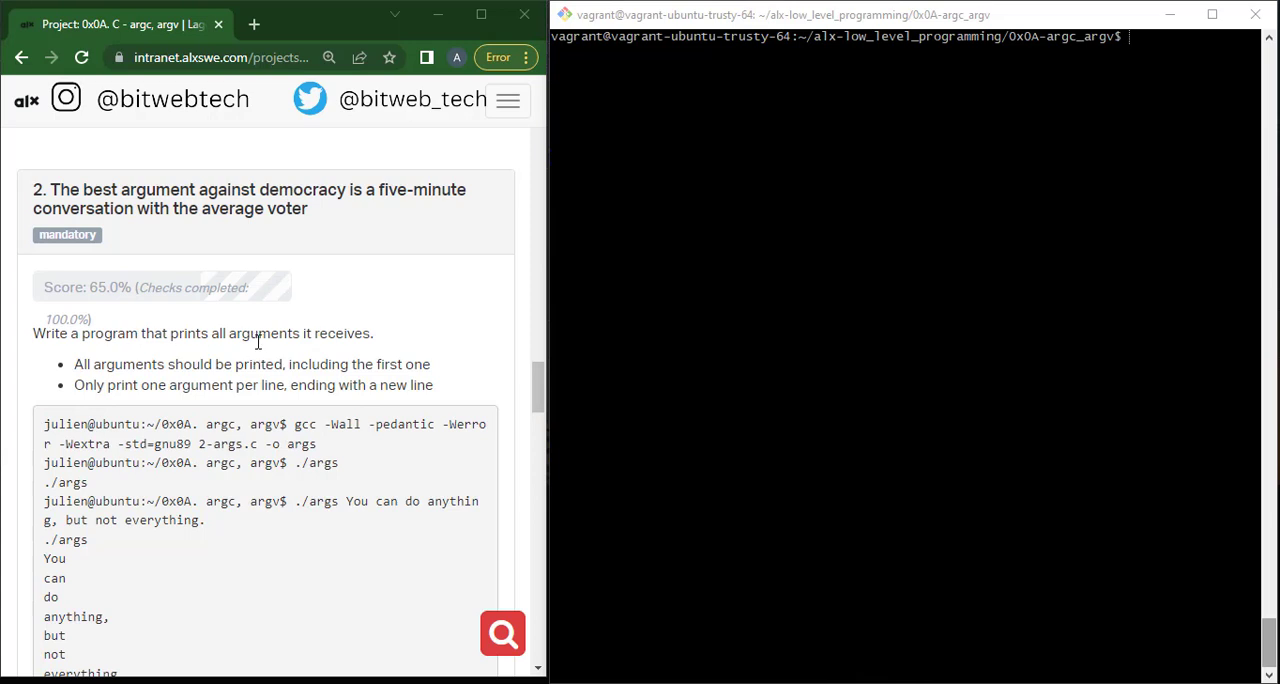
{"action": "mouse_move", "coordinate": [292, 360]}
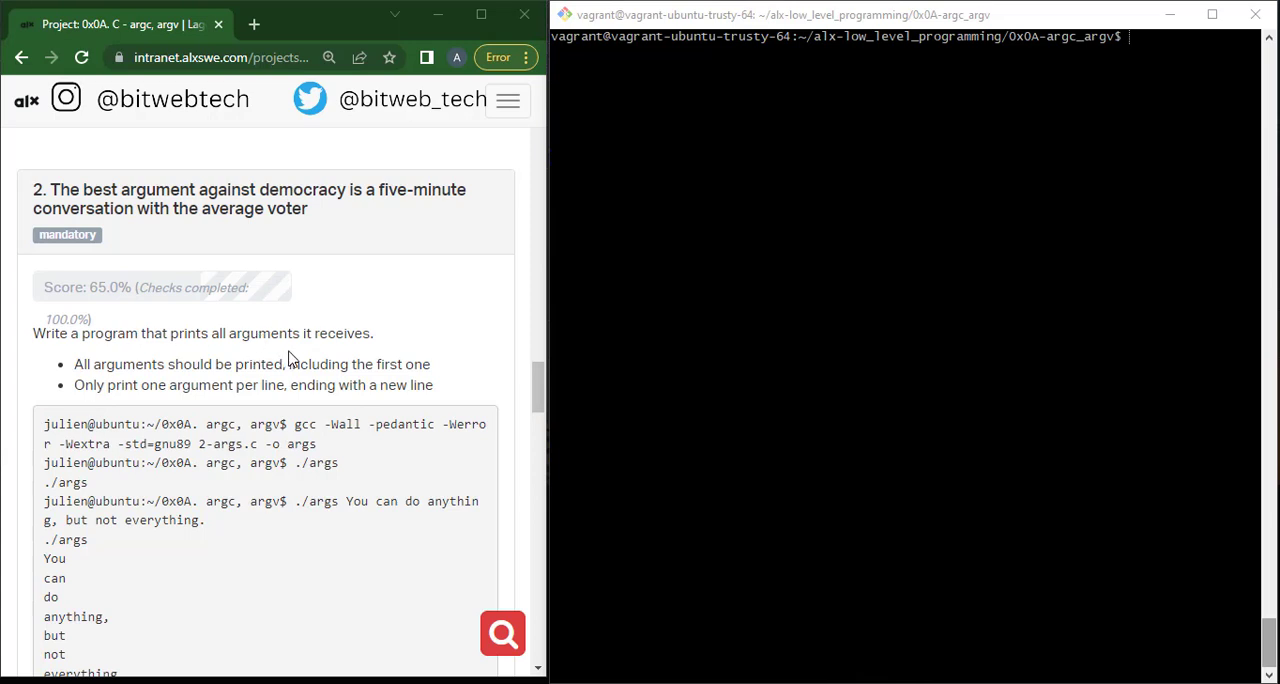
{"action": "mouse_move", "coordinate": [316, 372]}
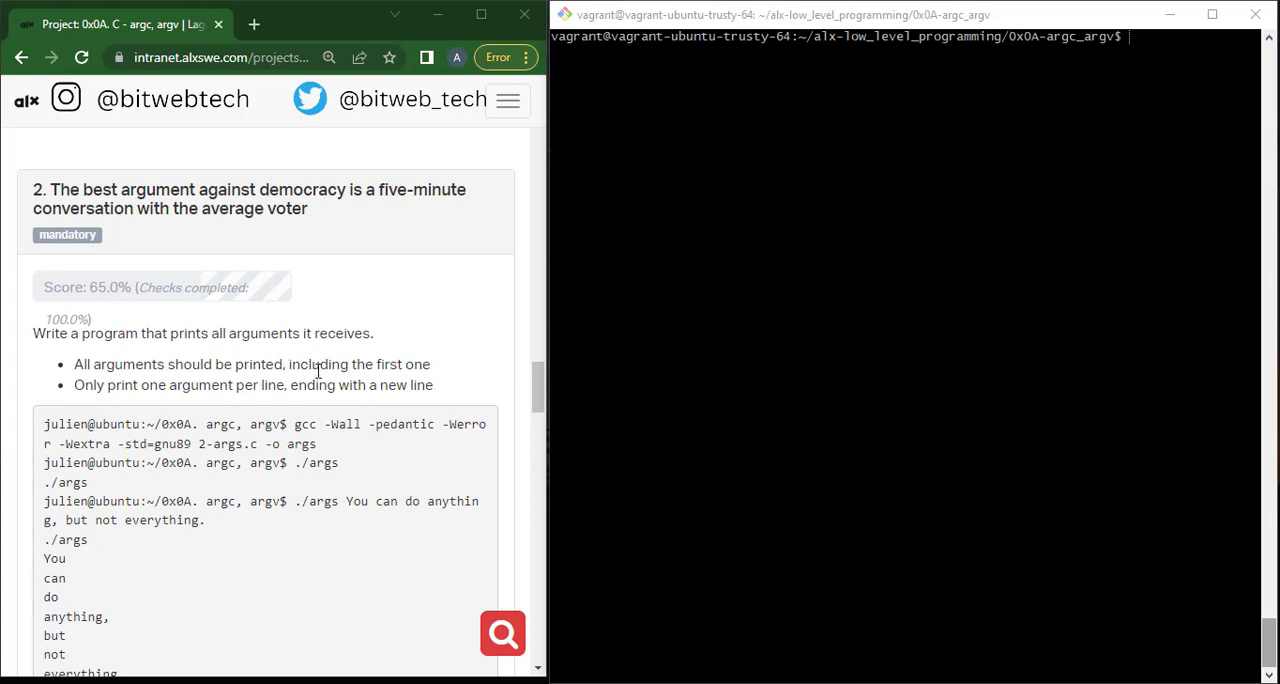
{"action": "mouse_move", "coordinate": [416, 410]}
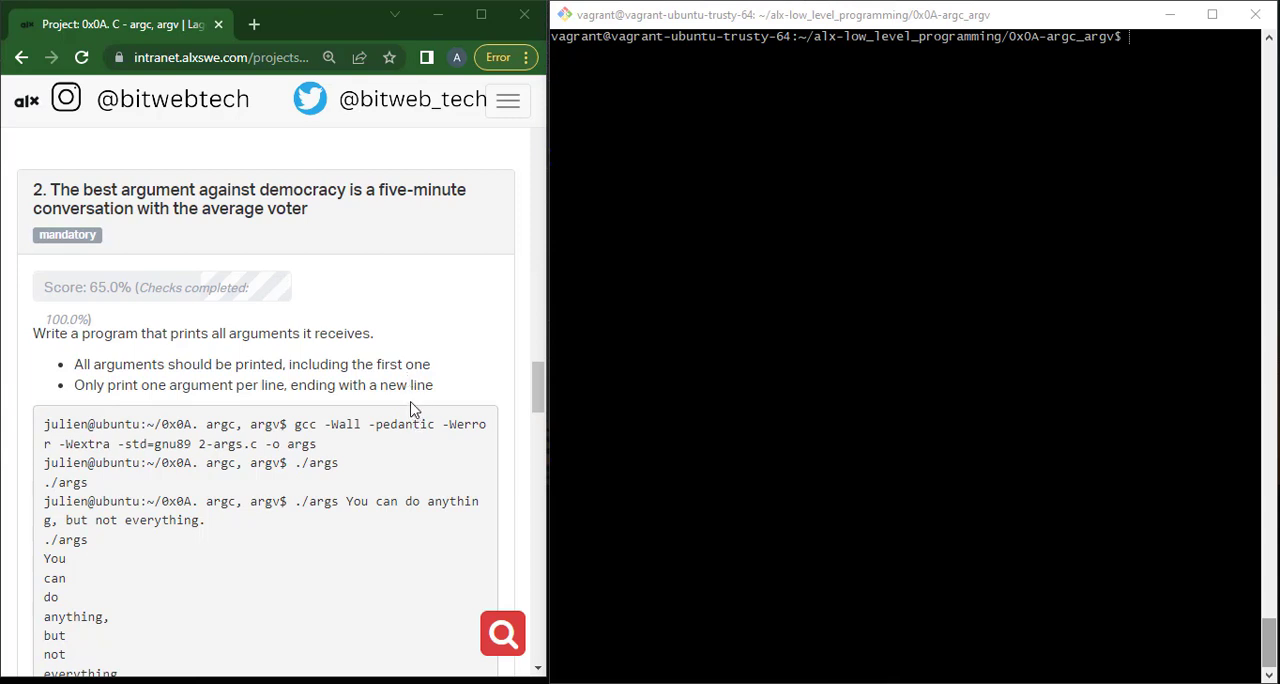
{"action": "mouse_move", "coordinate": [90, 408]}
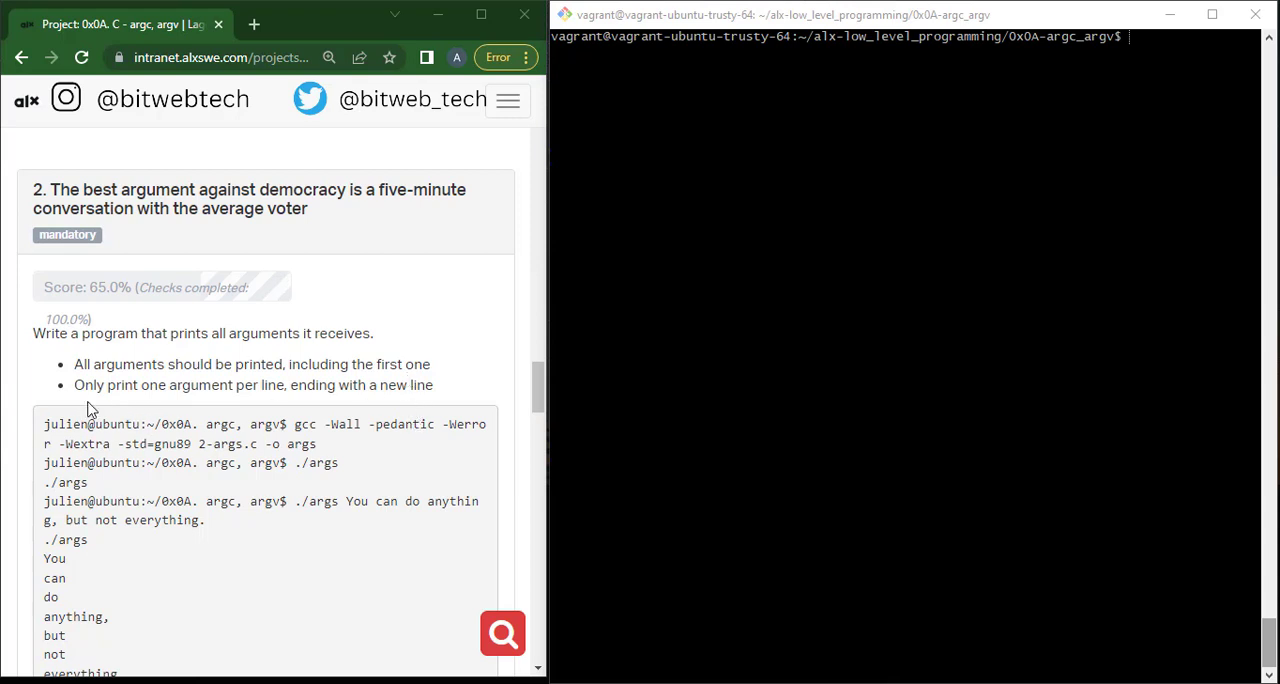
Step: Highlight the ./args sample line and read through task 2's requirements and example output
{"action": "left_click_drag", "start_coordinate": [84, 384], "coordinate": [430, 384]}
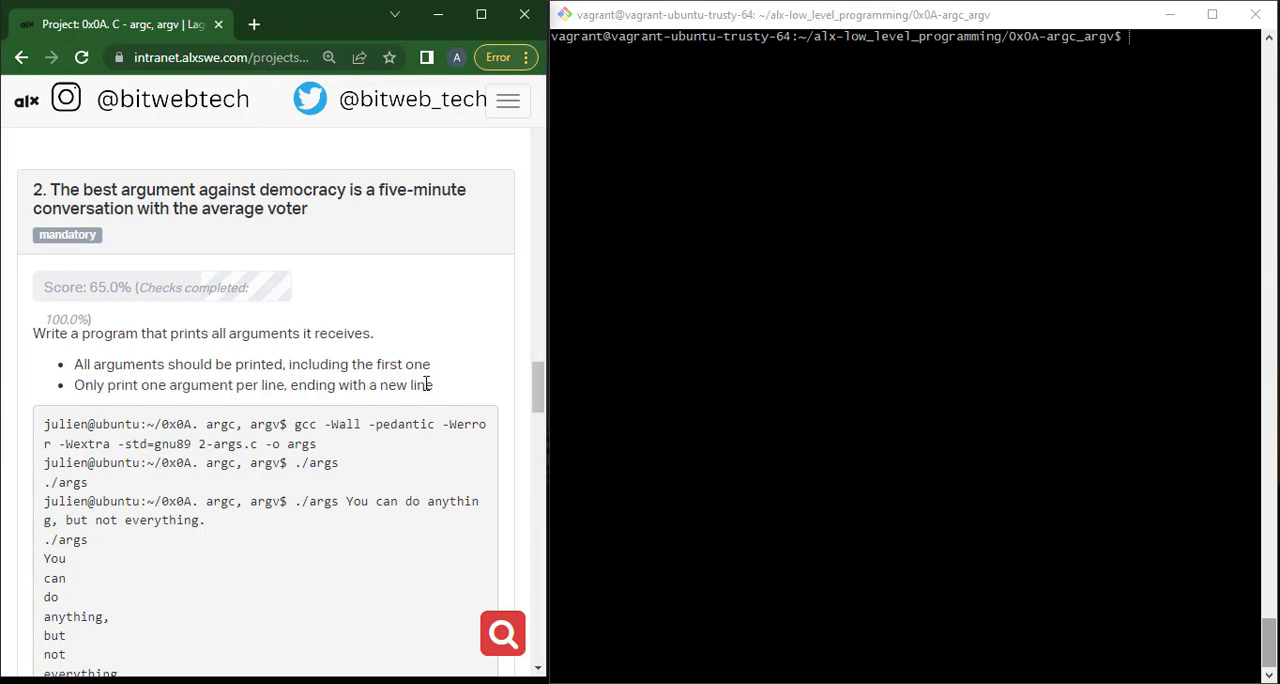
{"action": "scroll", "scroll_direction": "down", "scroll_amount": 3}
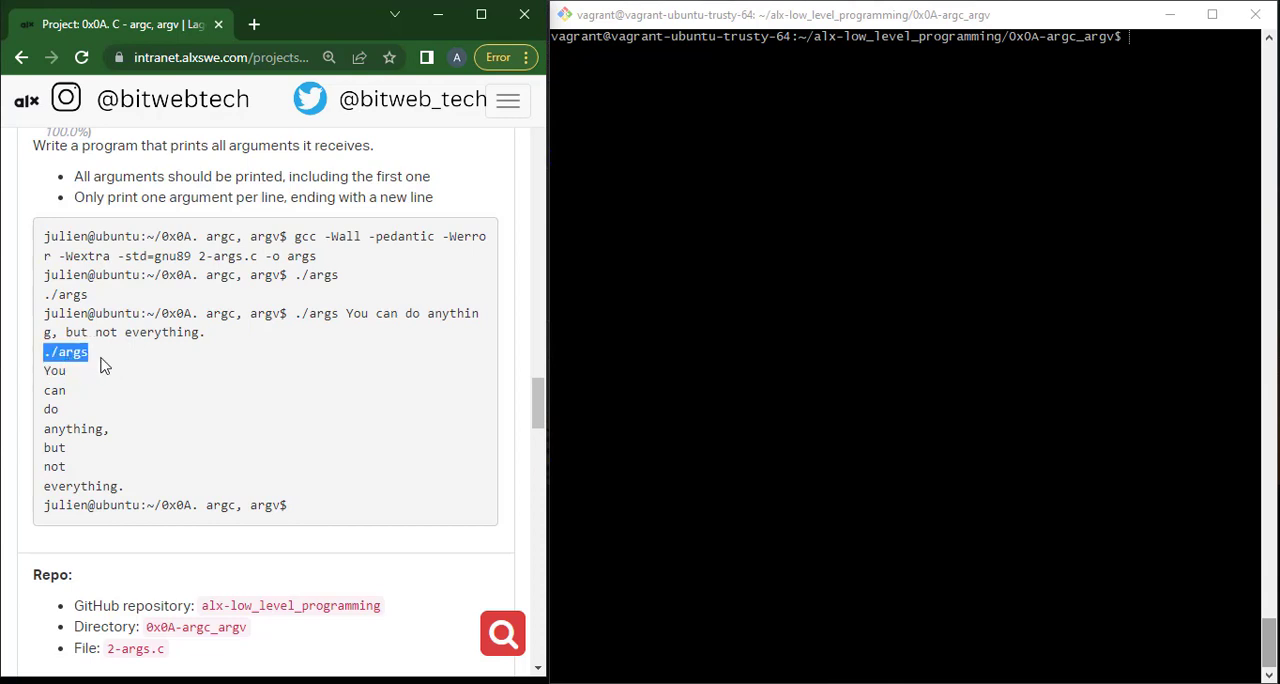
{"action": "mouse_move", "coordinate": [100, 362]}
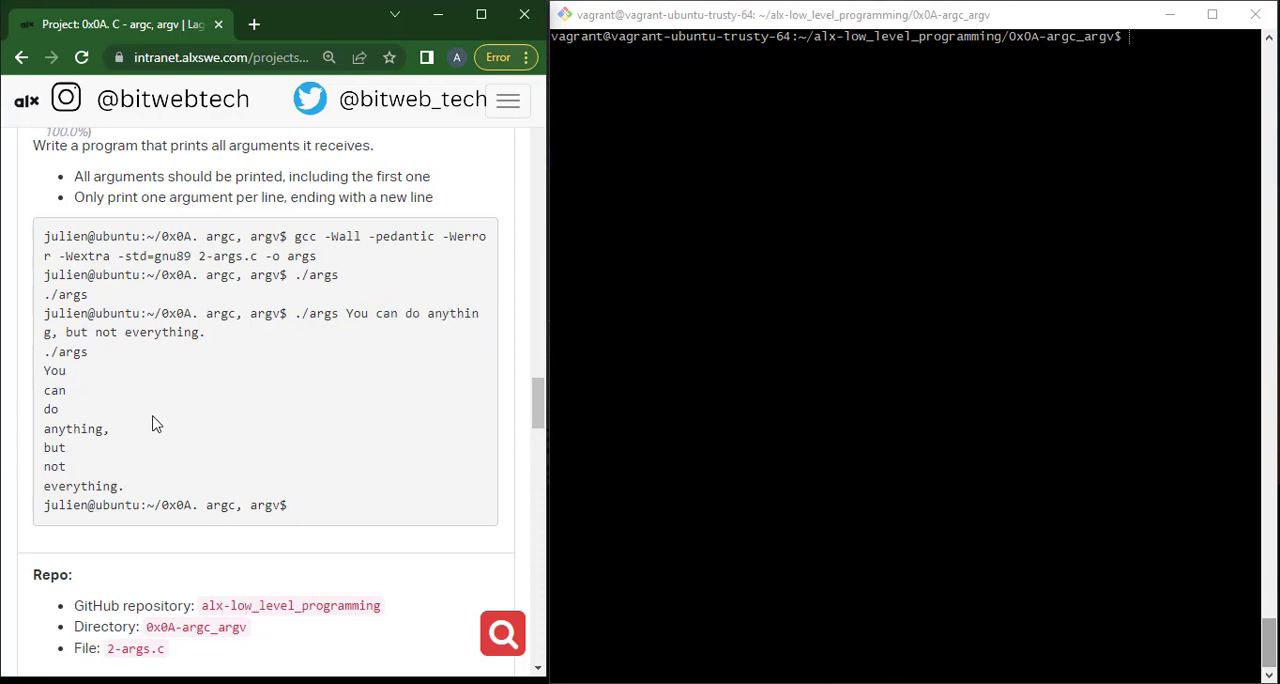
{"action": "scroll", "scroll_direction": "down", "scroll_amount": 3}
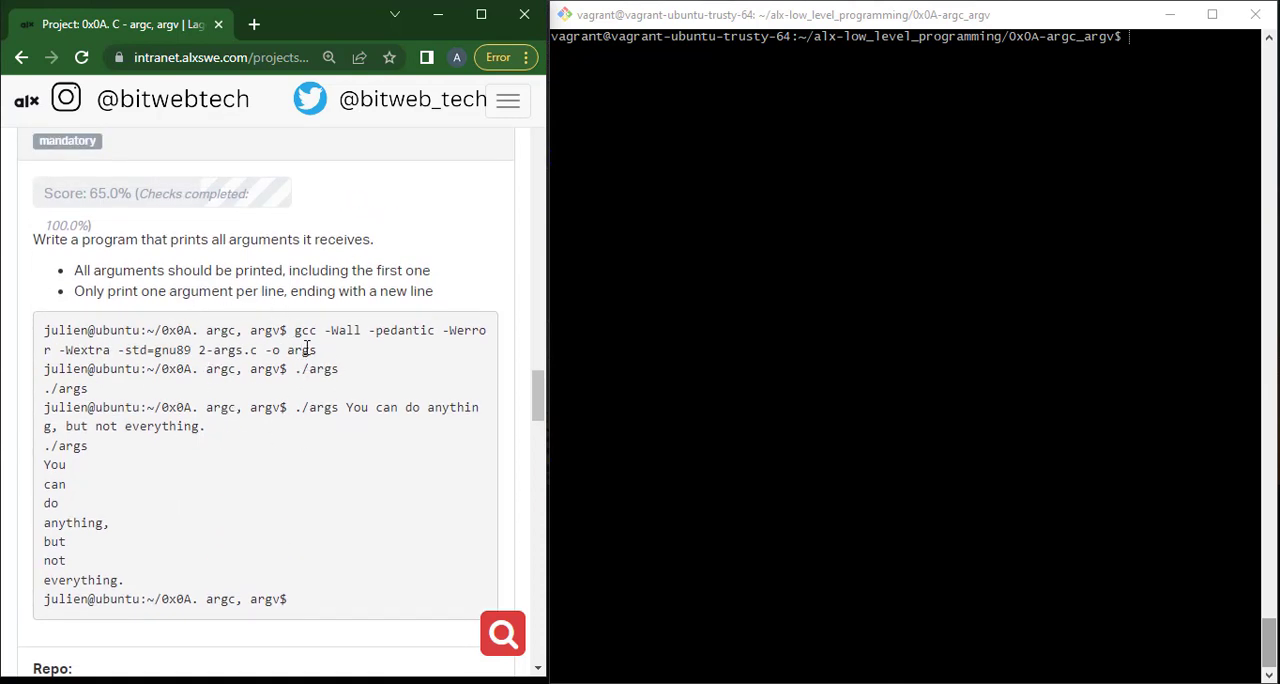
{"action": "mouse_move", "coordinate": [294, 292]}
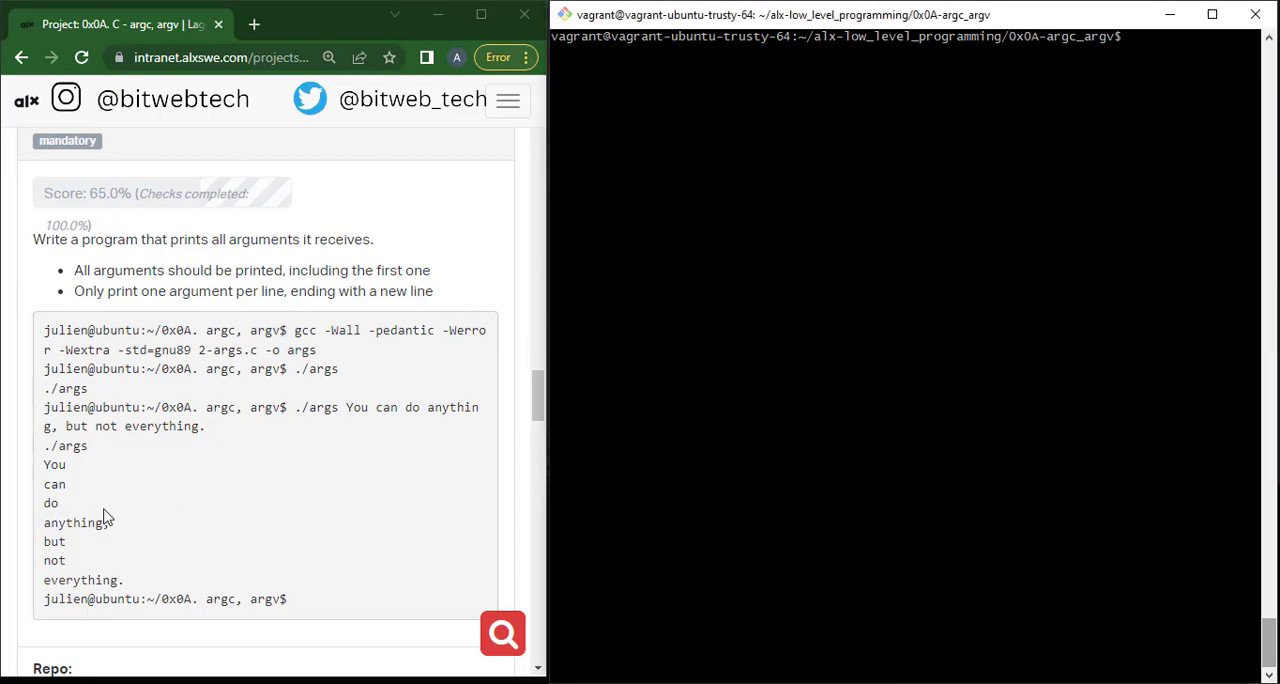
{"action": "scroll", "scroll_direction": "down", "scroll_amount": 3}
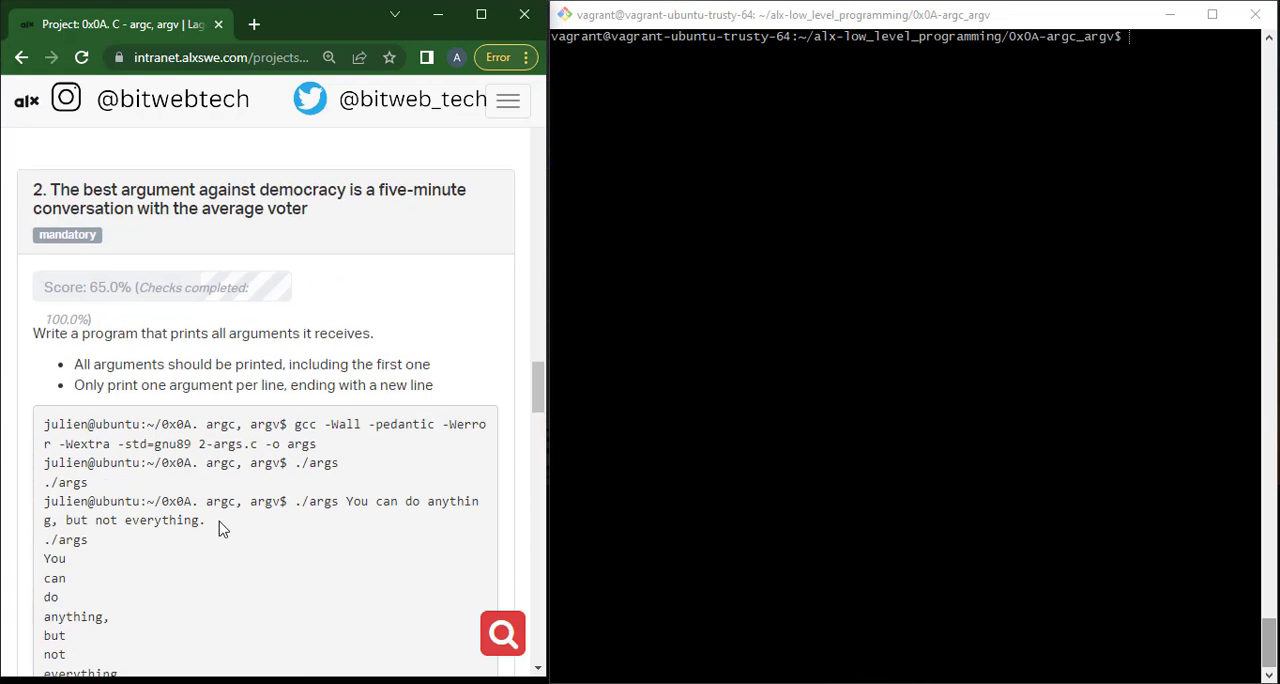
{"action": "mouse_move", "coordinate": [238, 496]}
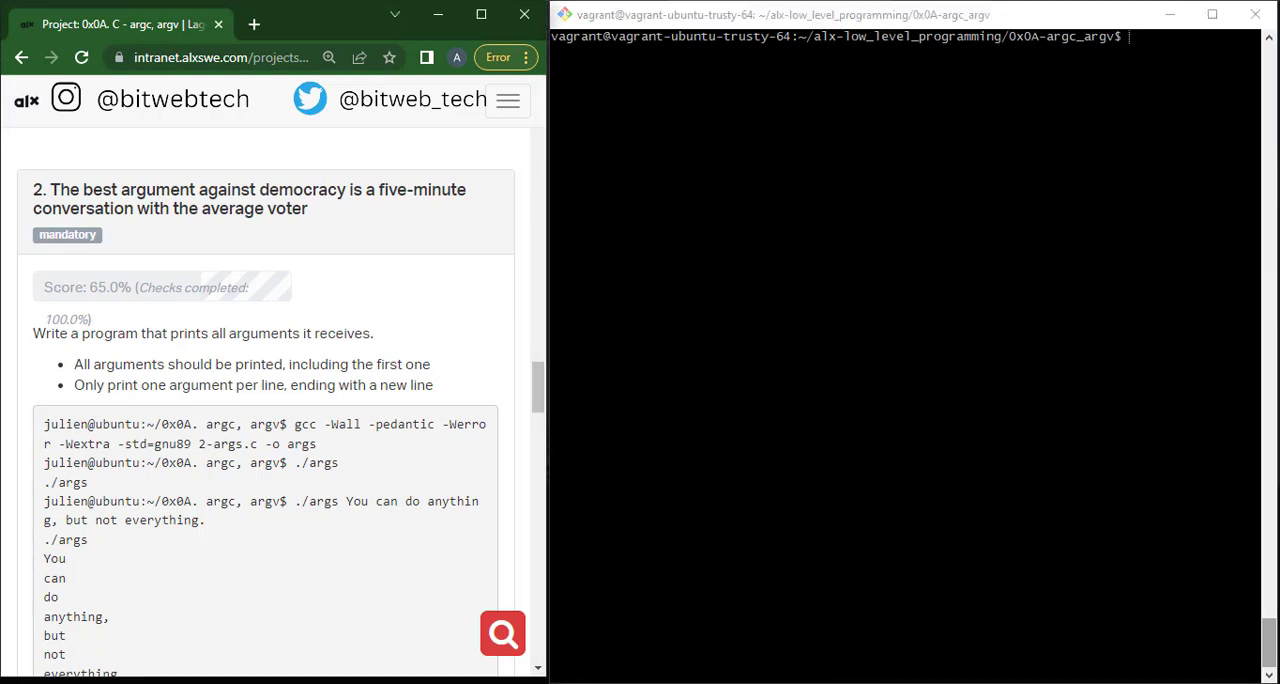
Step: Start 2-args.c in vi and add #include <stdio.h>
{"action": "type", "text": "vi"}
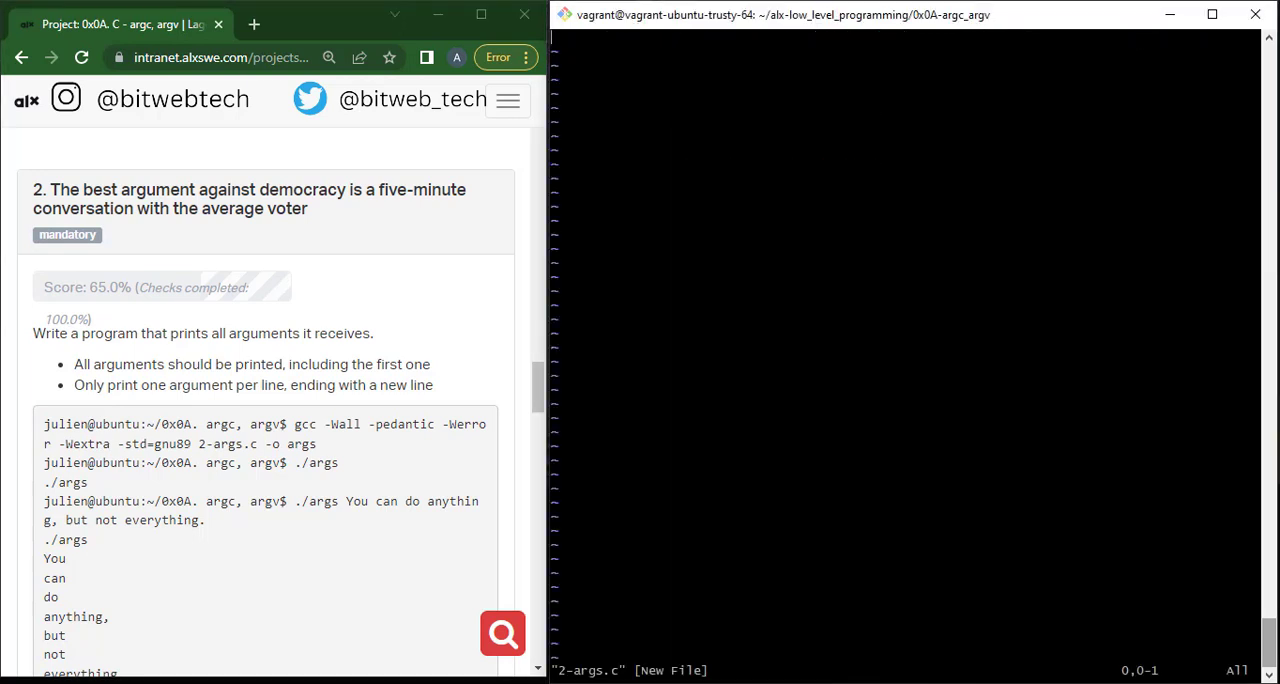
{"action": "type", "text": "3incl"}
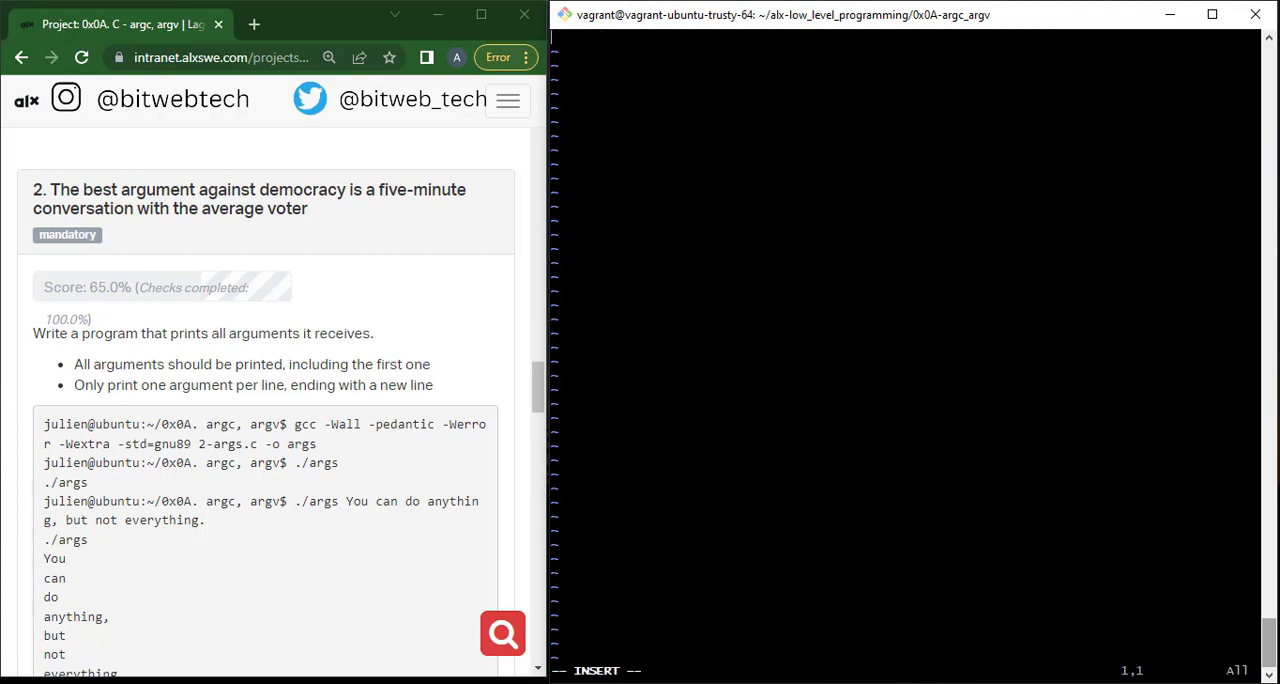
{"action": "type", "text": "#include"}
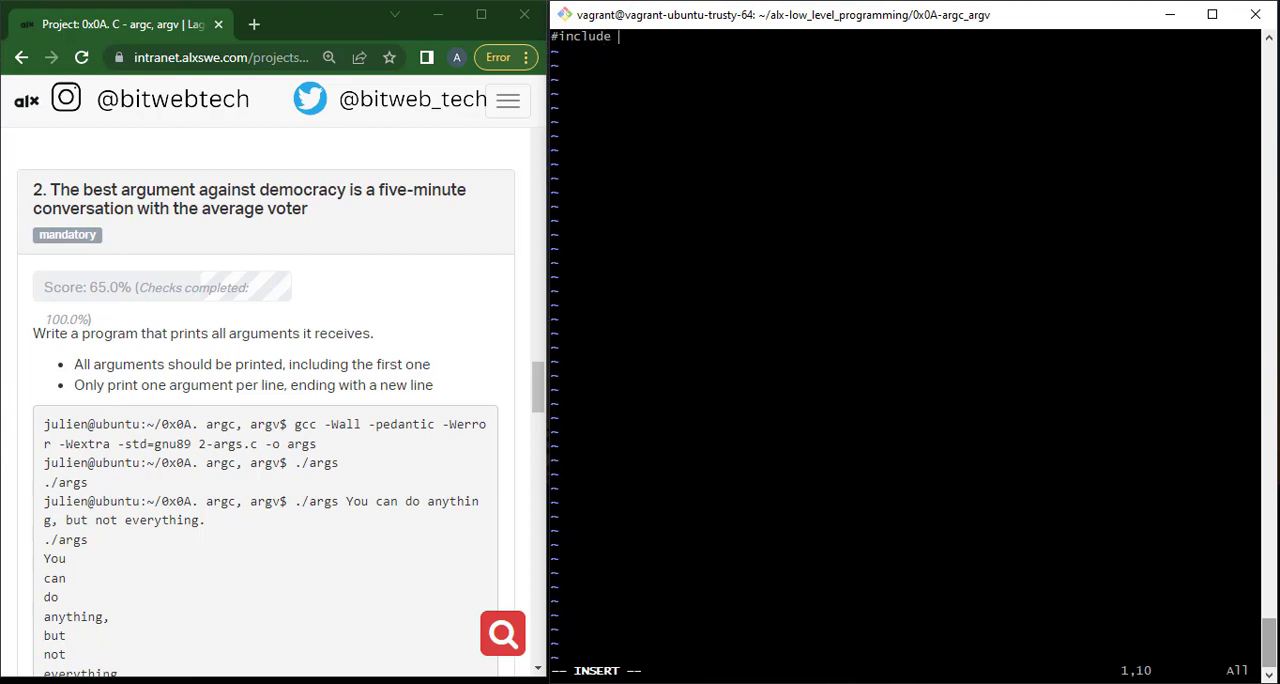
{"action": "type", "text": "<stdi>"}
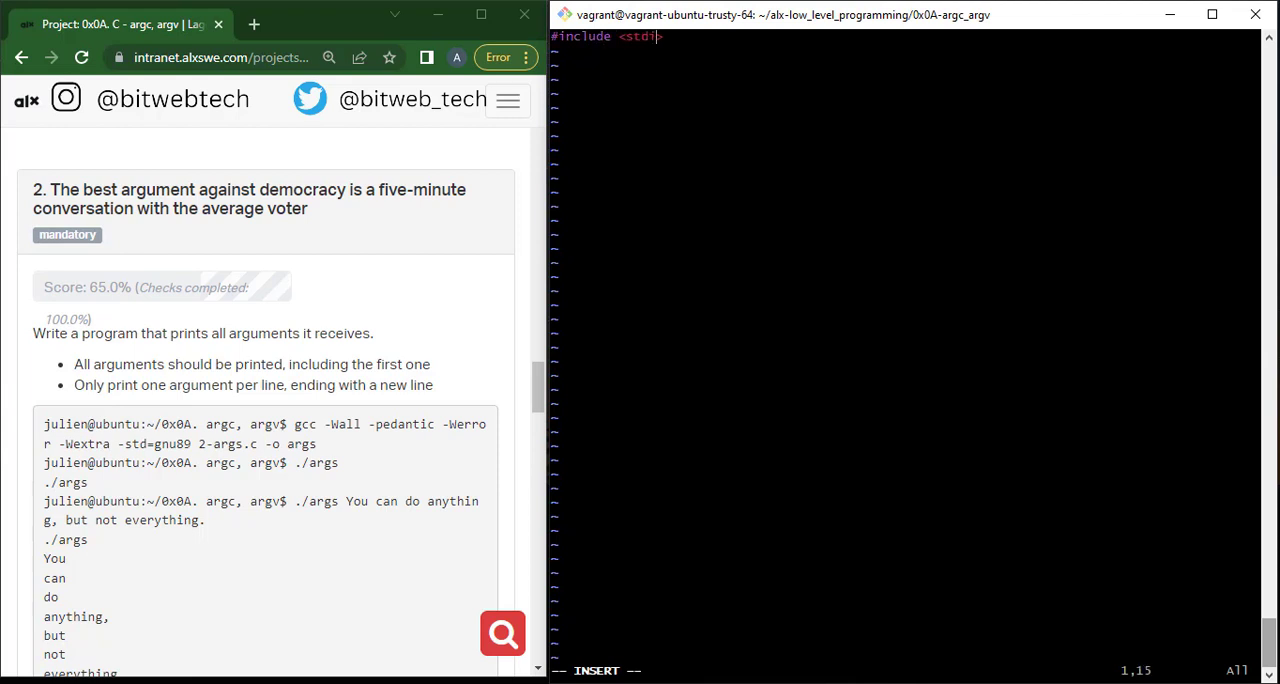
{"action": "type", "text": "o.h>"}
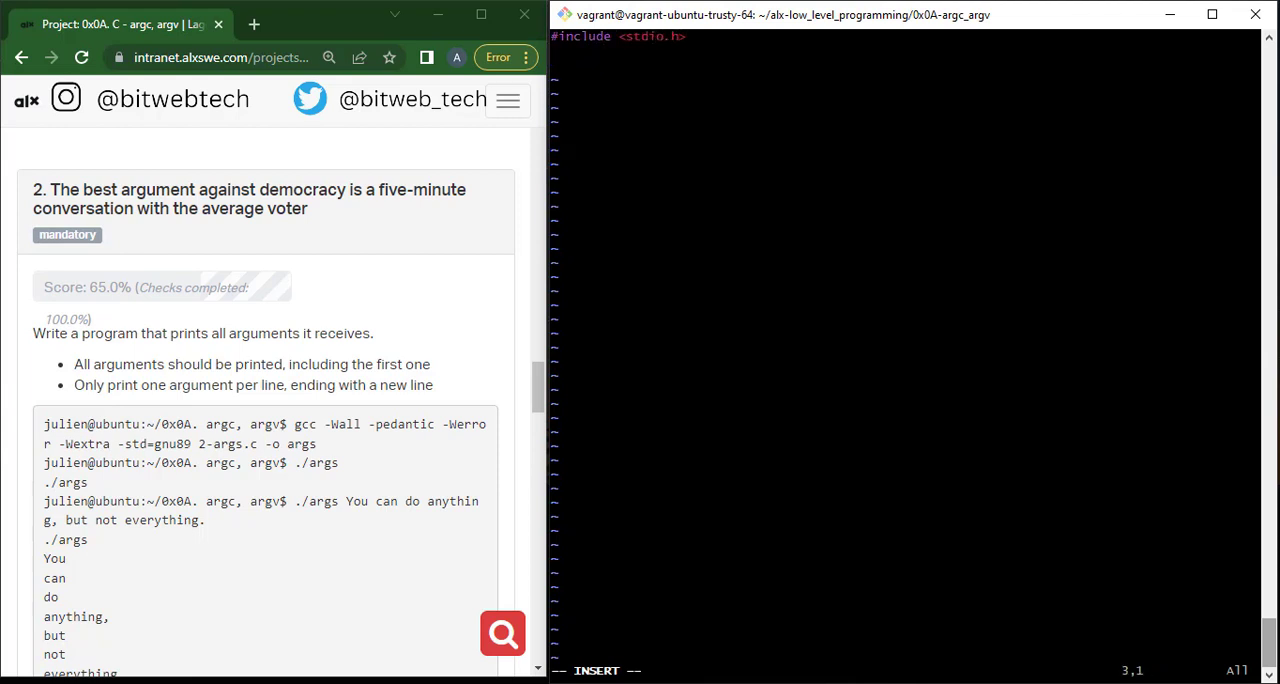
{"action": "type", "text": "/**"}
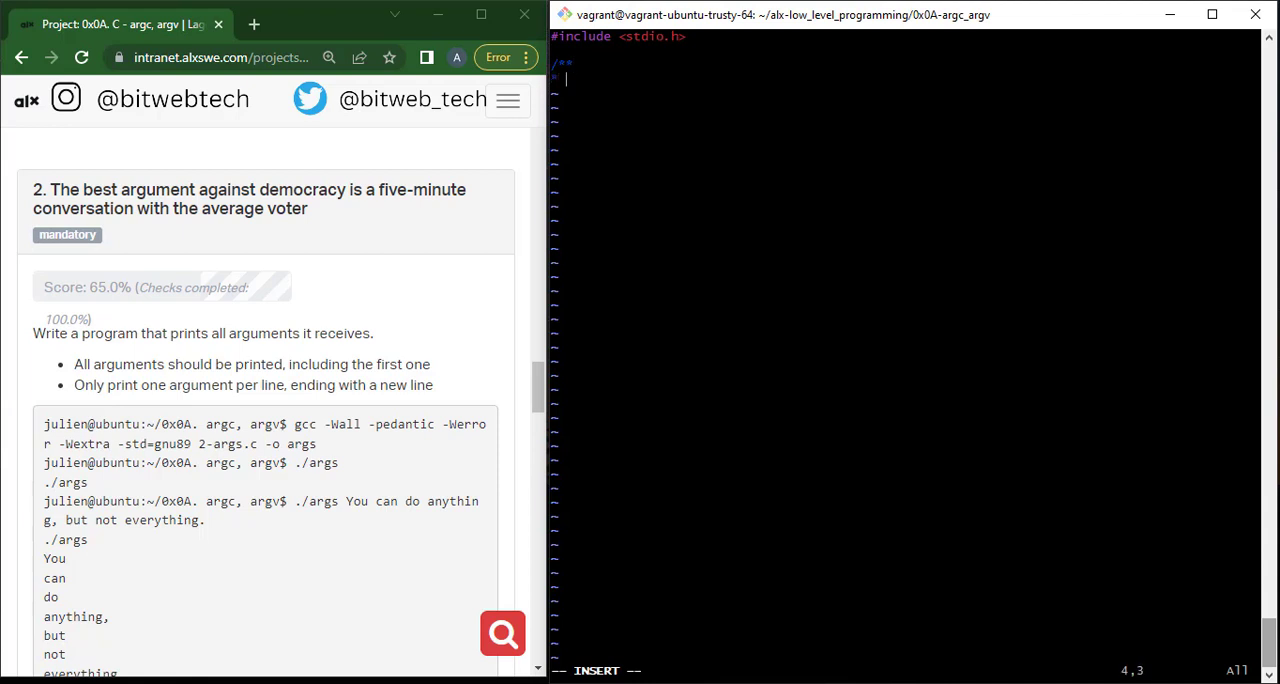
{"action": "type", "text": "main -"}
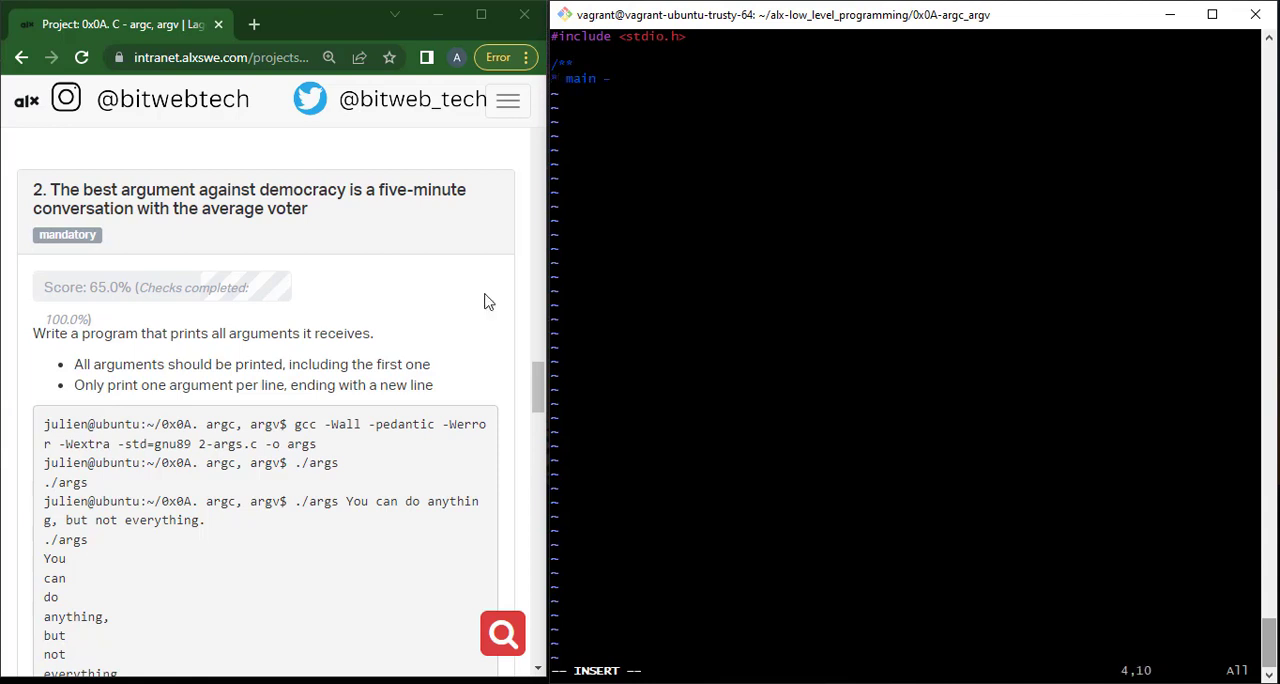
{"action": "type", "text": "prin"}
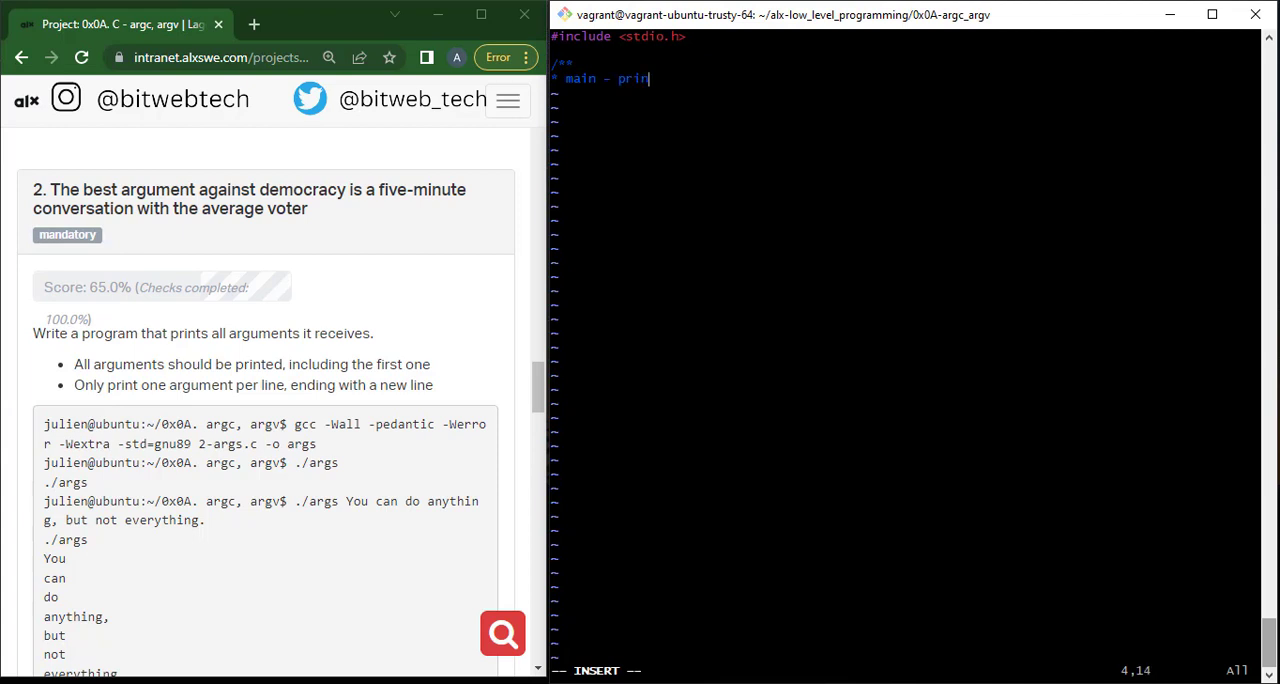
{"action": "type", "text": "ts all argu"}
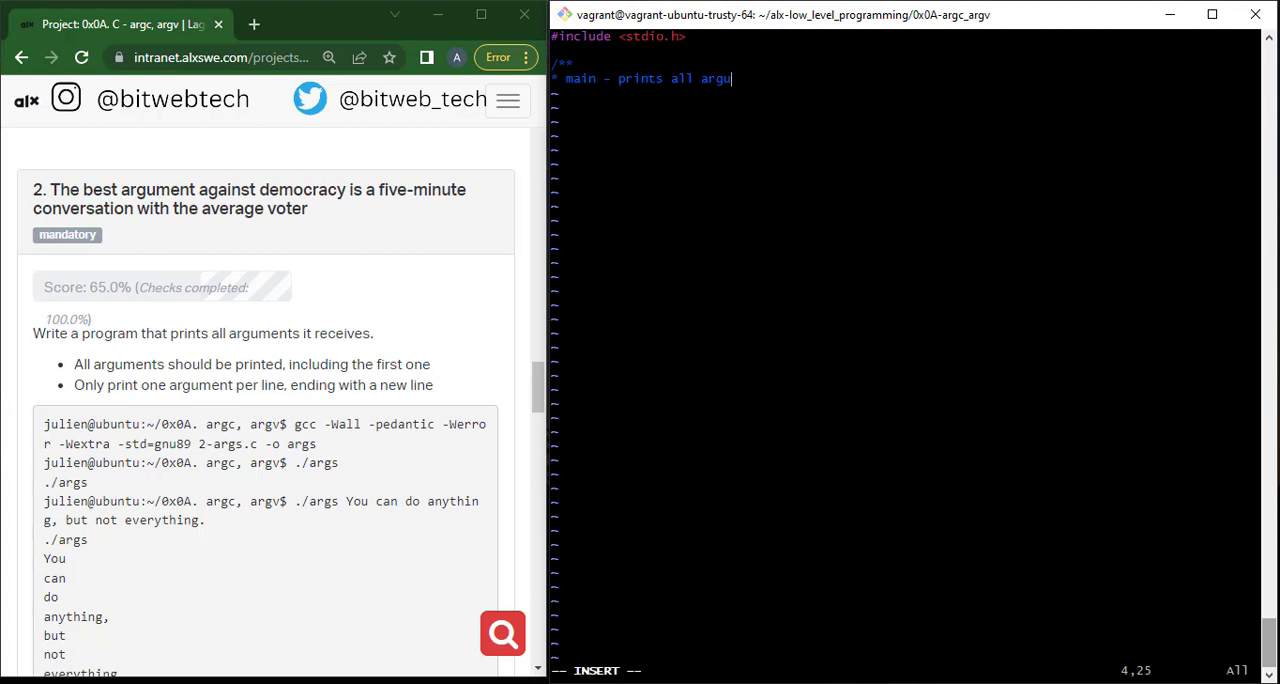
{"action": "type", "text": "ments"}
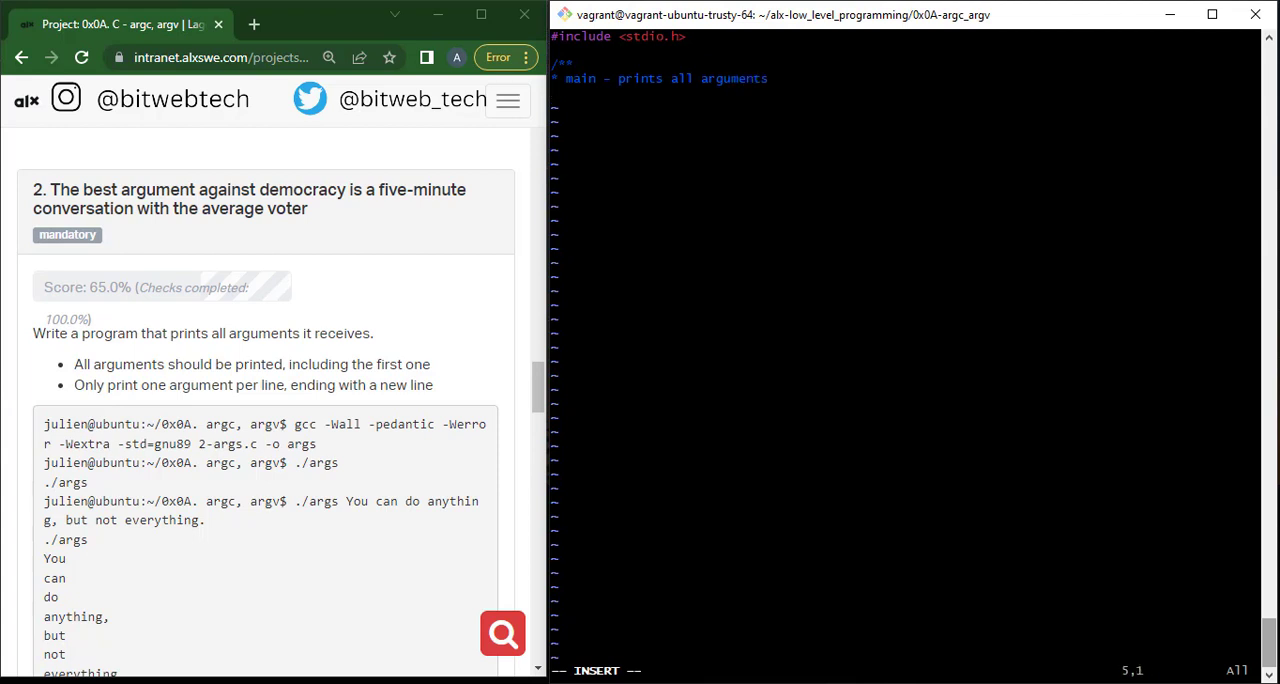
{"action": "type", "text": "@argc:"}
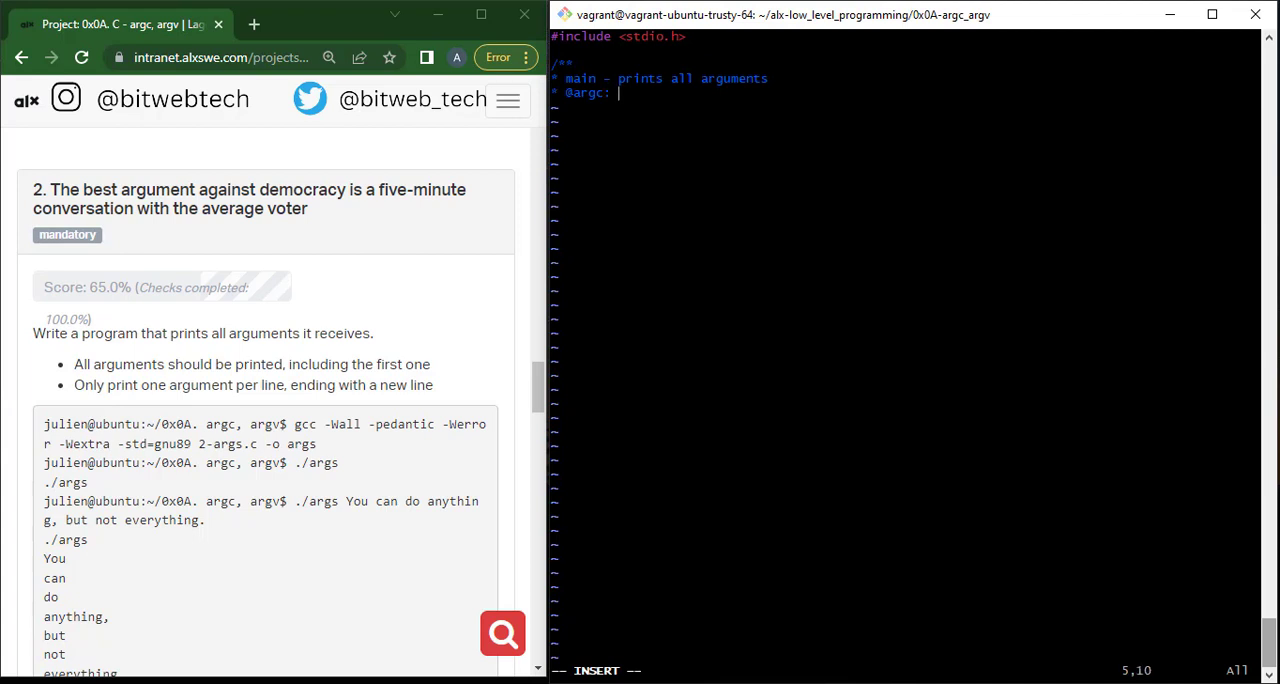
{"action": "type", "text": "argument count"}
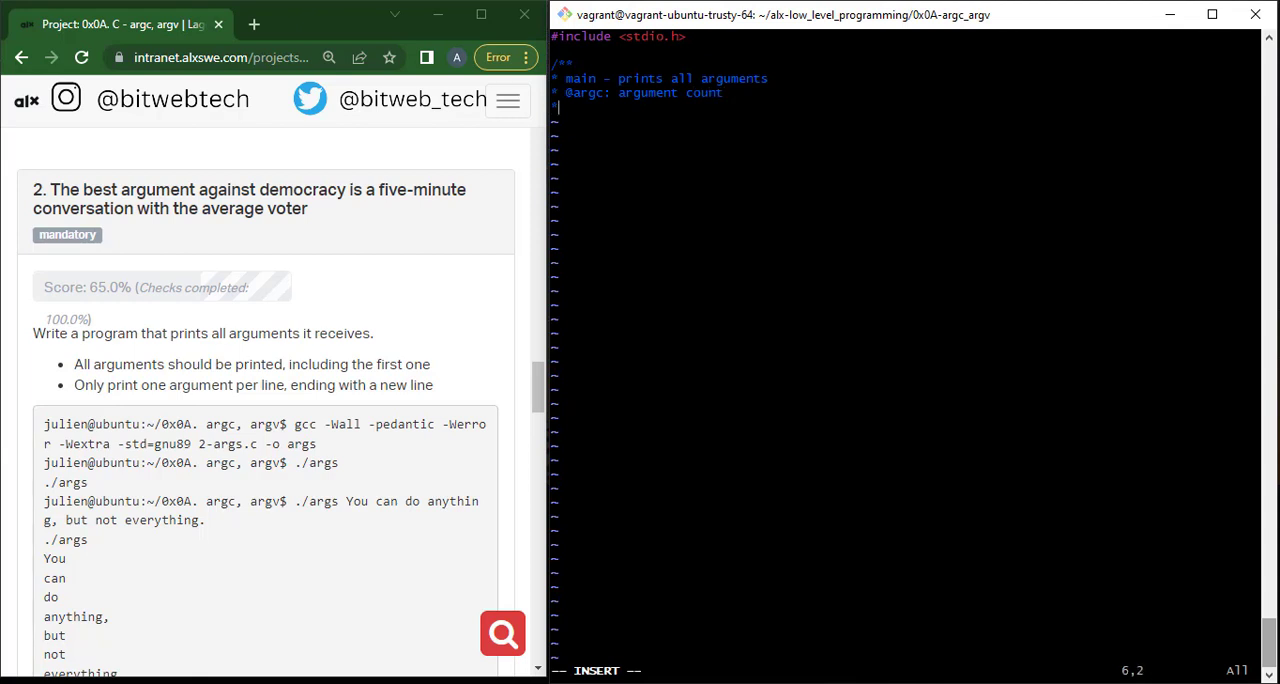
{"action": "type", "text": "@ar"}
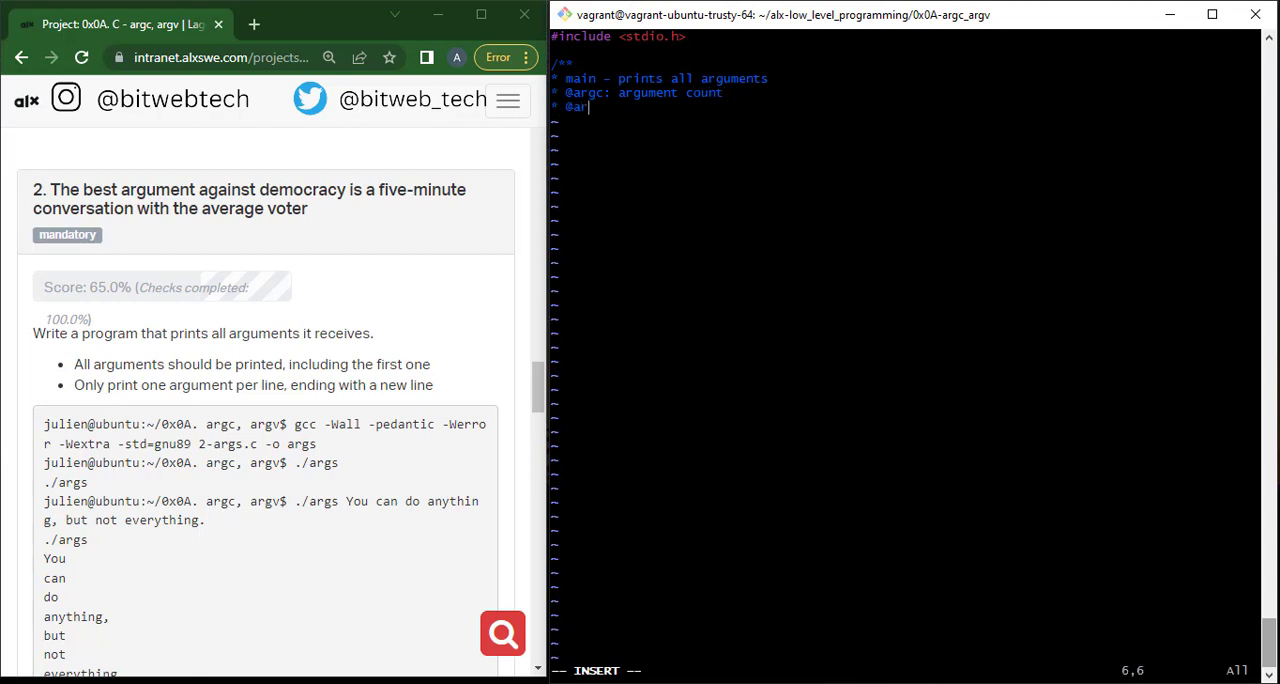
{"action": "type", "text": "gv: argument vec"}
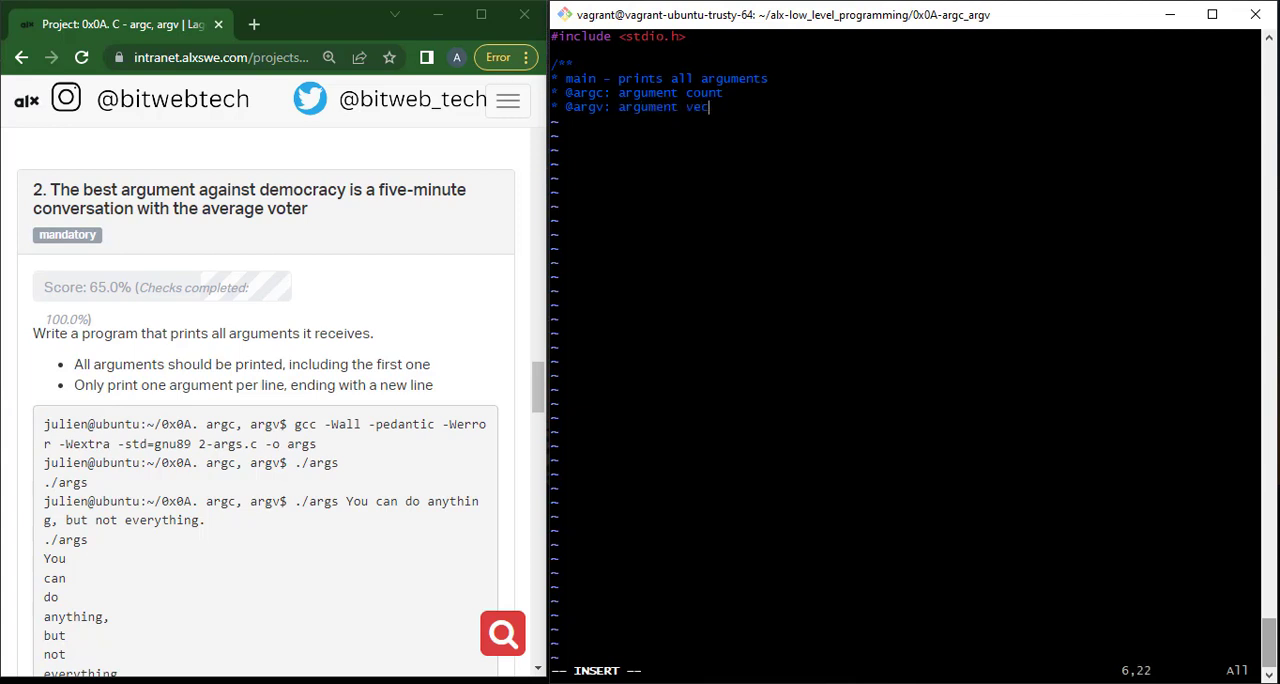
{"action": "type", "text": "tor"}
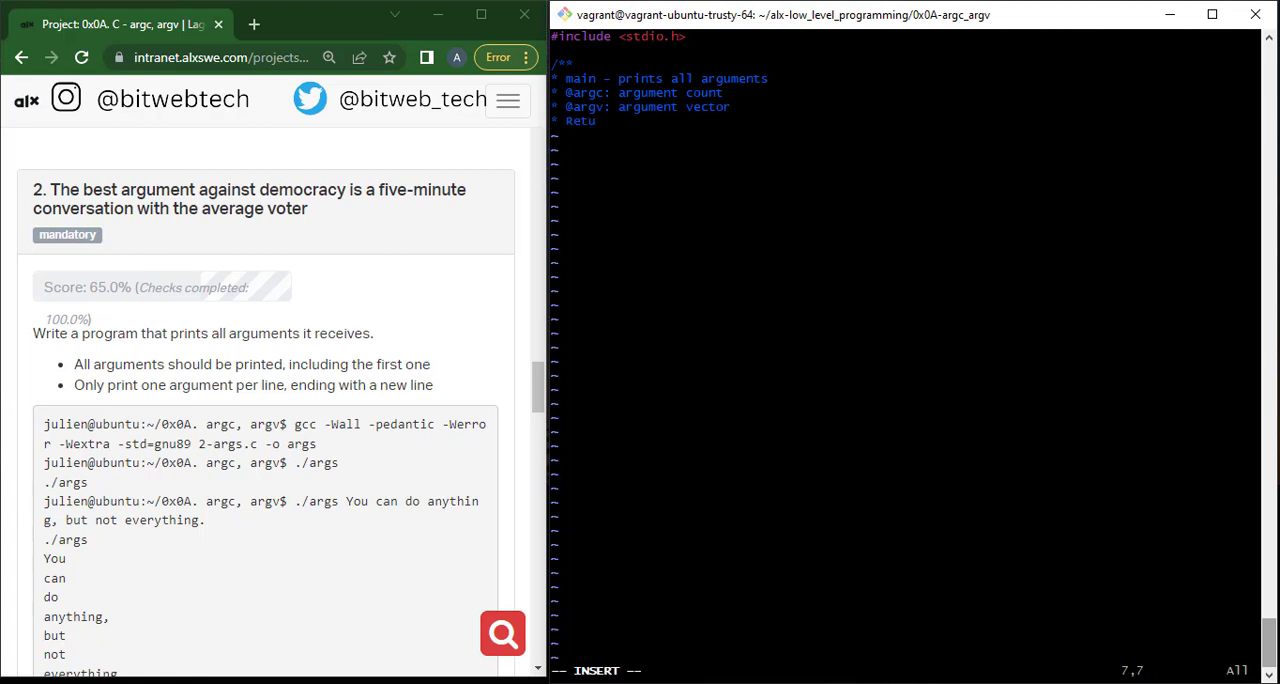
{"action": "type", "text": "rn:"}
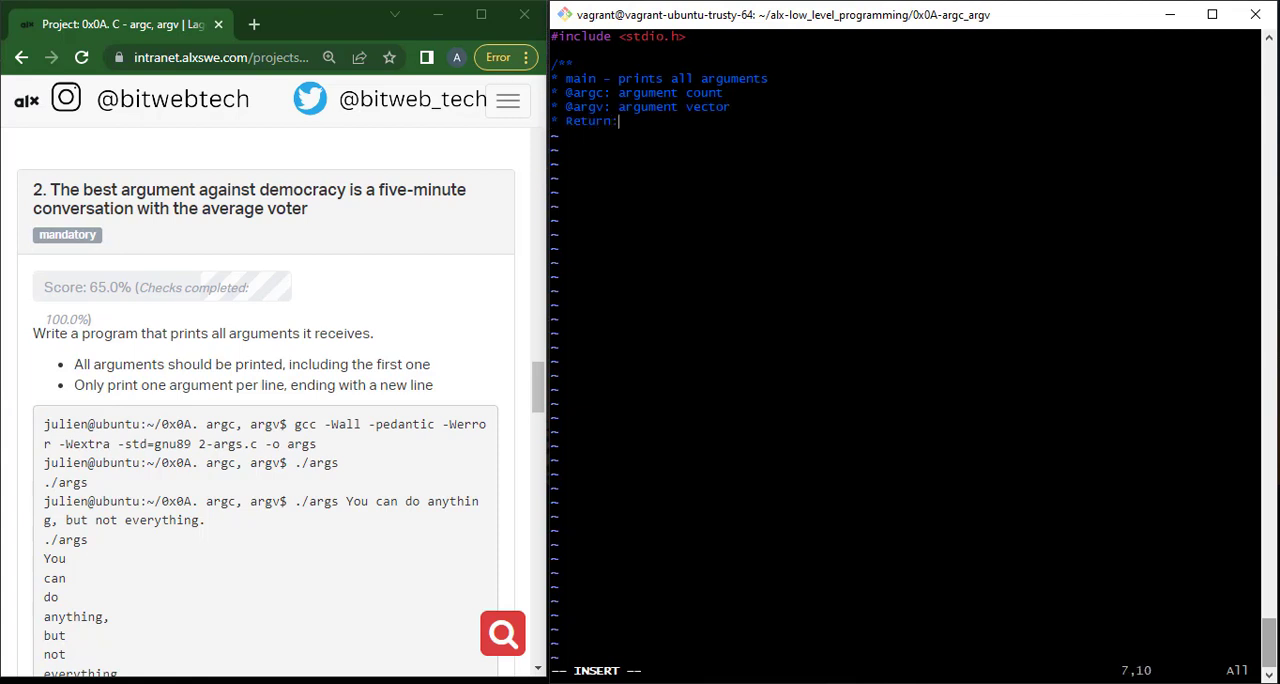
{"action": "type", "text": "0"}
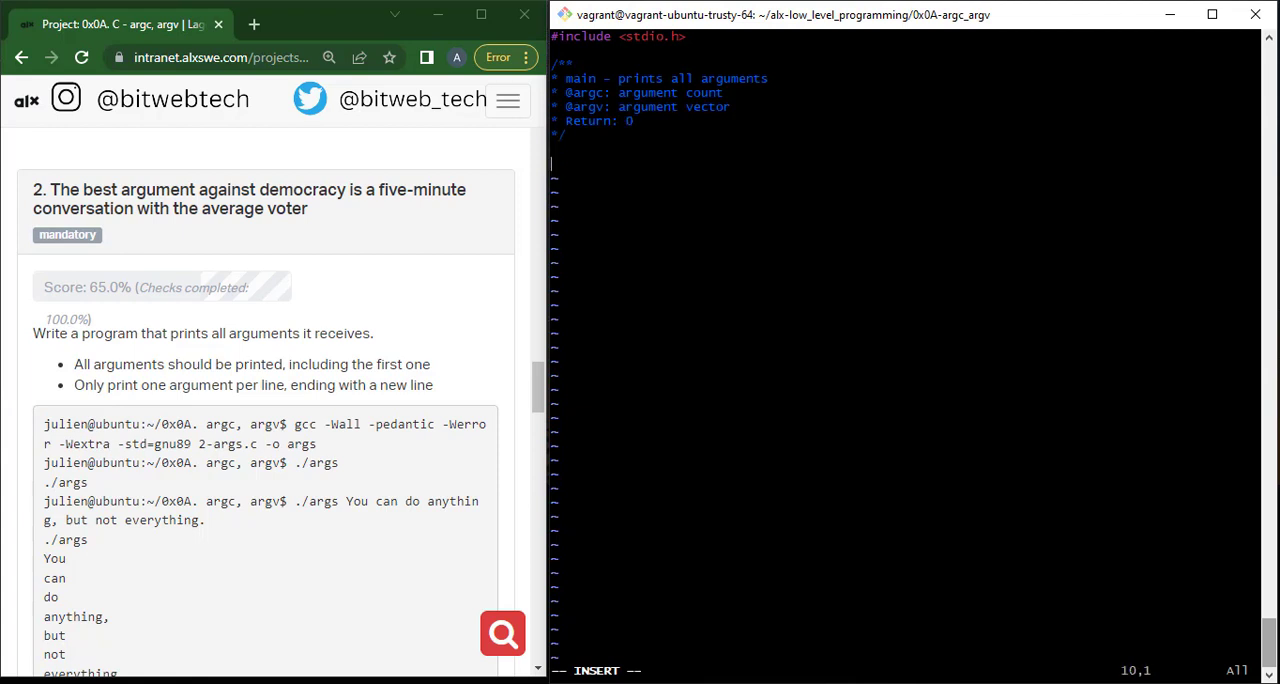
Step: Add int main(int argc, char *argv[]) with braces and begin an int declaration inside
{"action": "type", "text": "int main("}
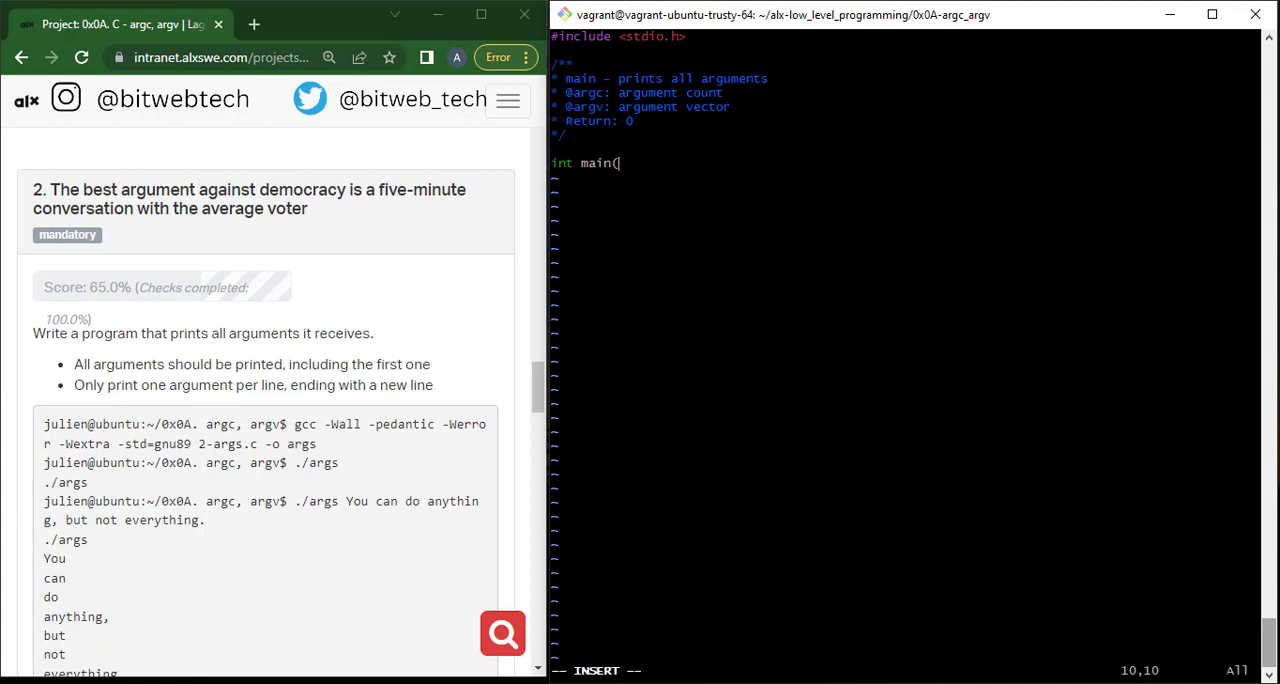
{"action": "type", "text": "int argc, c"}
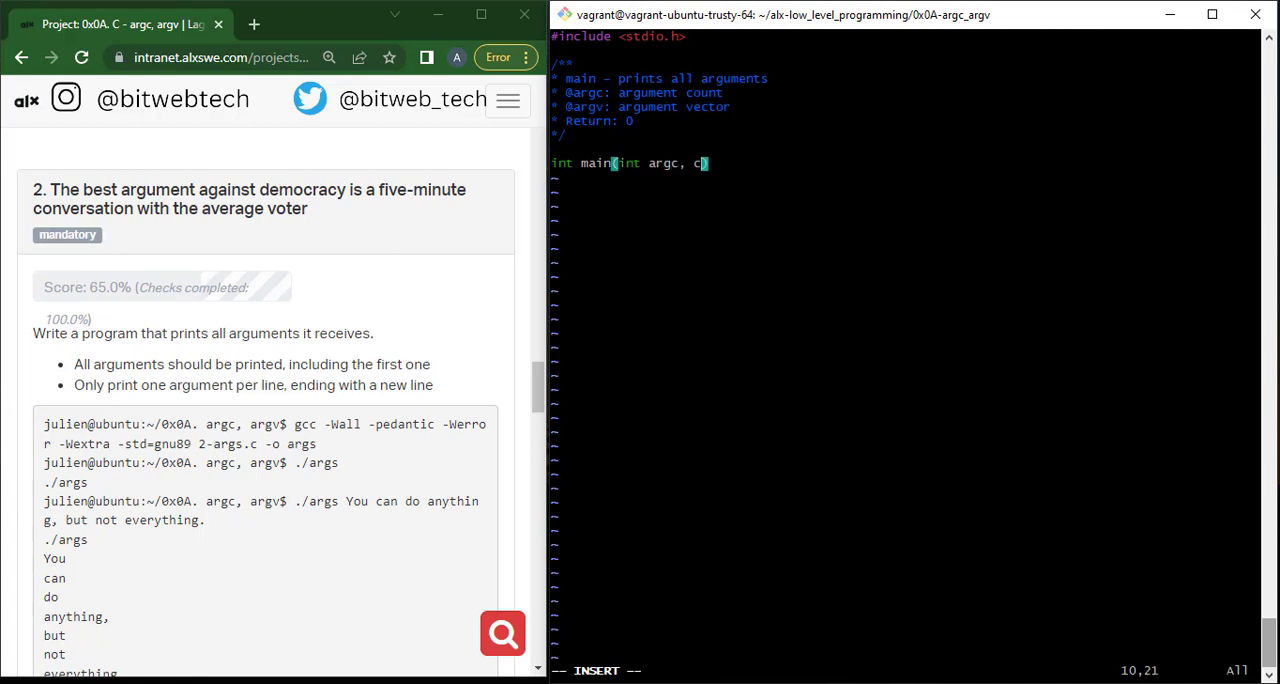
{"action": "type", "text": "har *"}
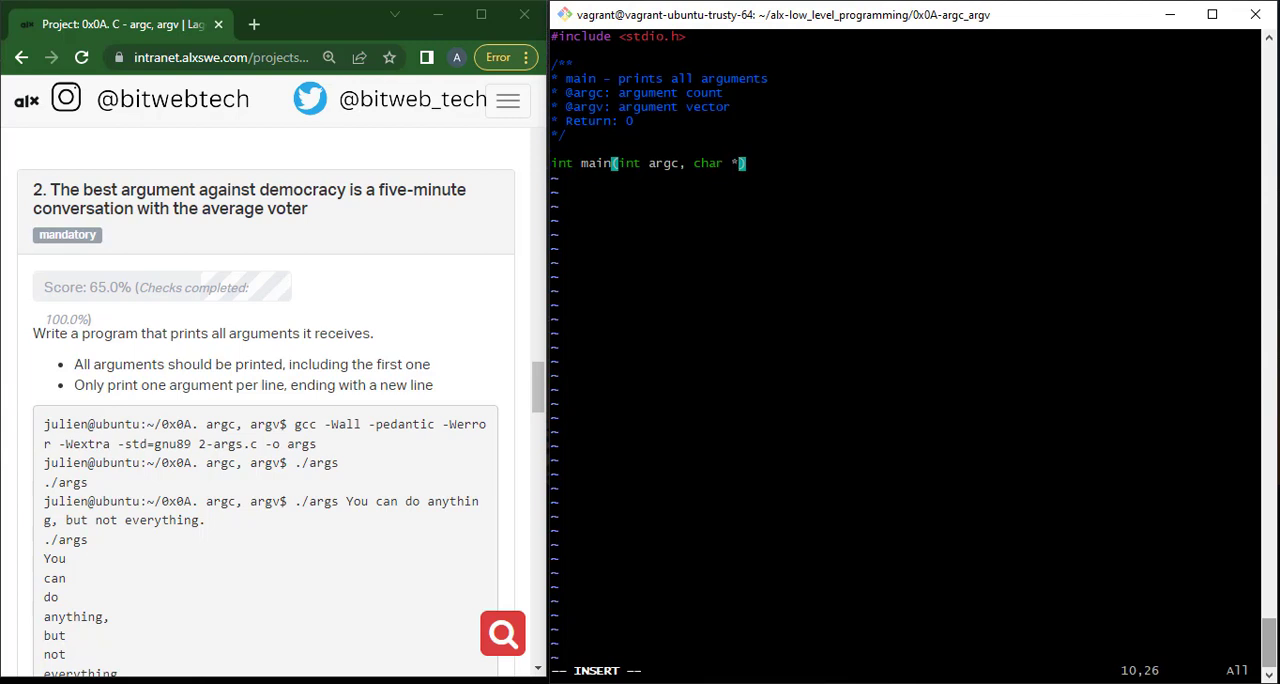
{"action": "type", "text": "argv["}
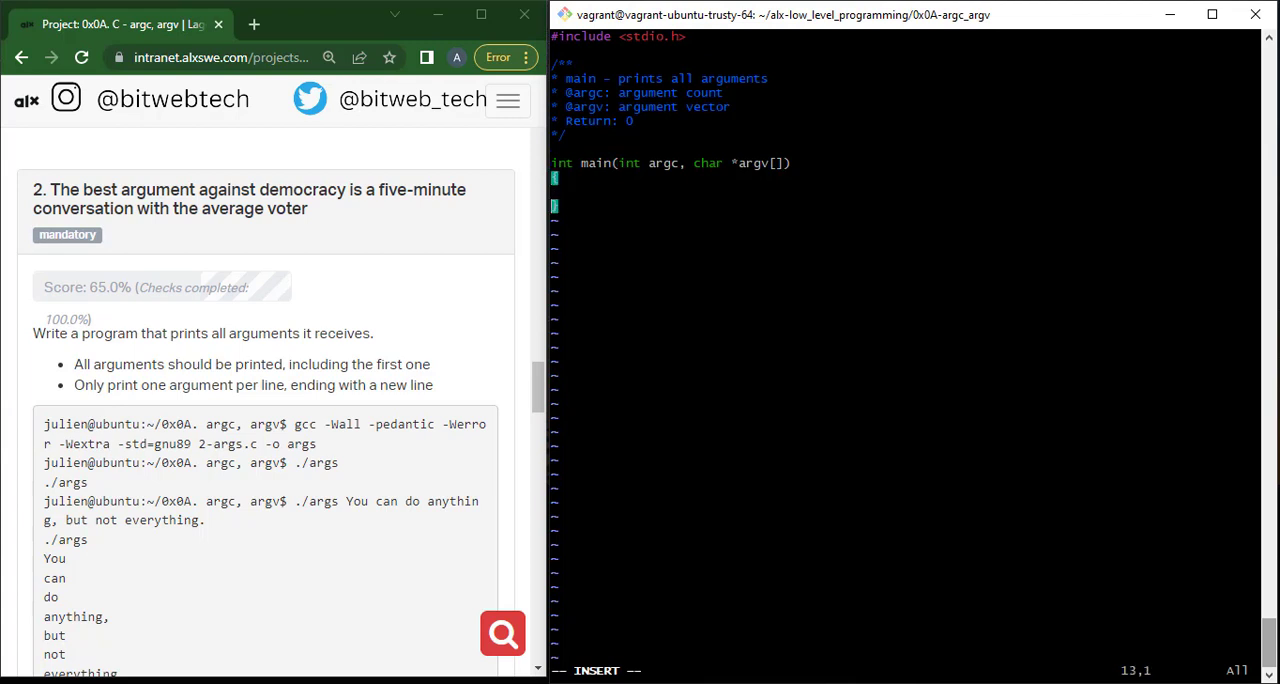
{"action": "type", "text": "{}"}
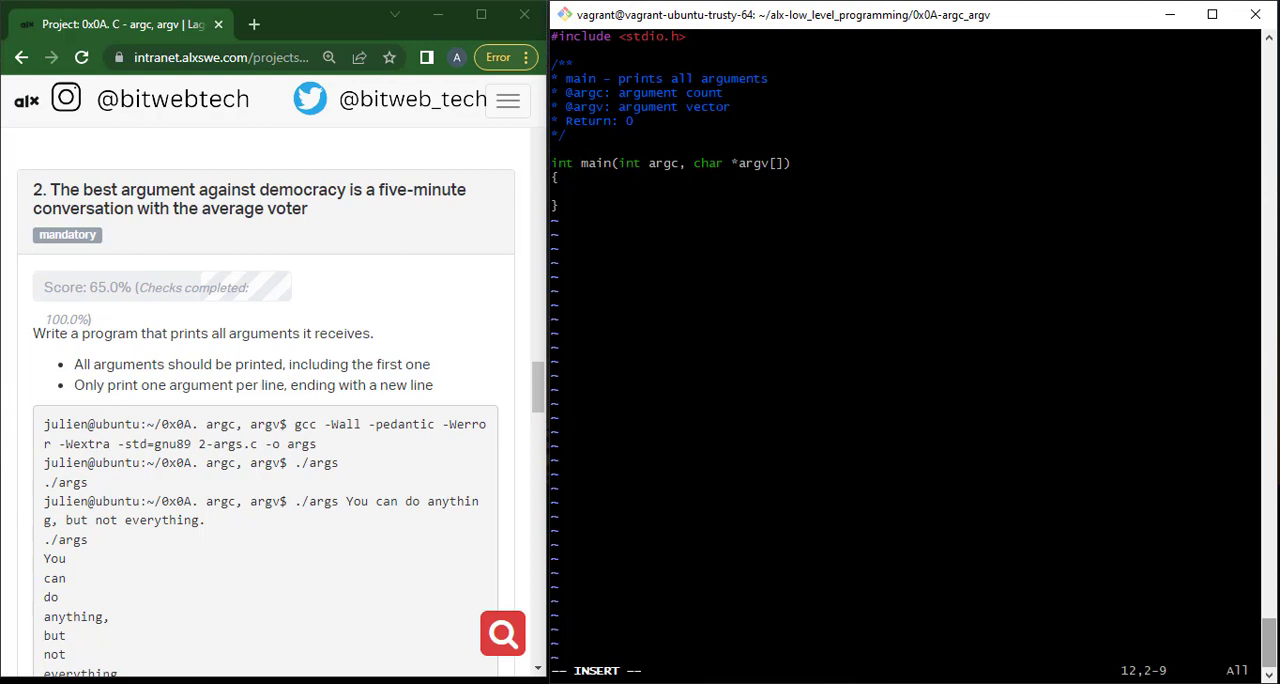
{"action": "type", "text": "int o"}
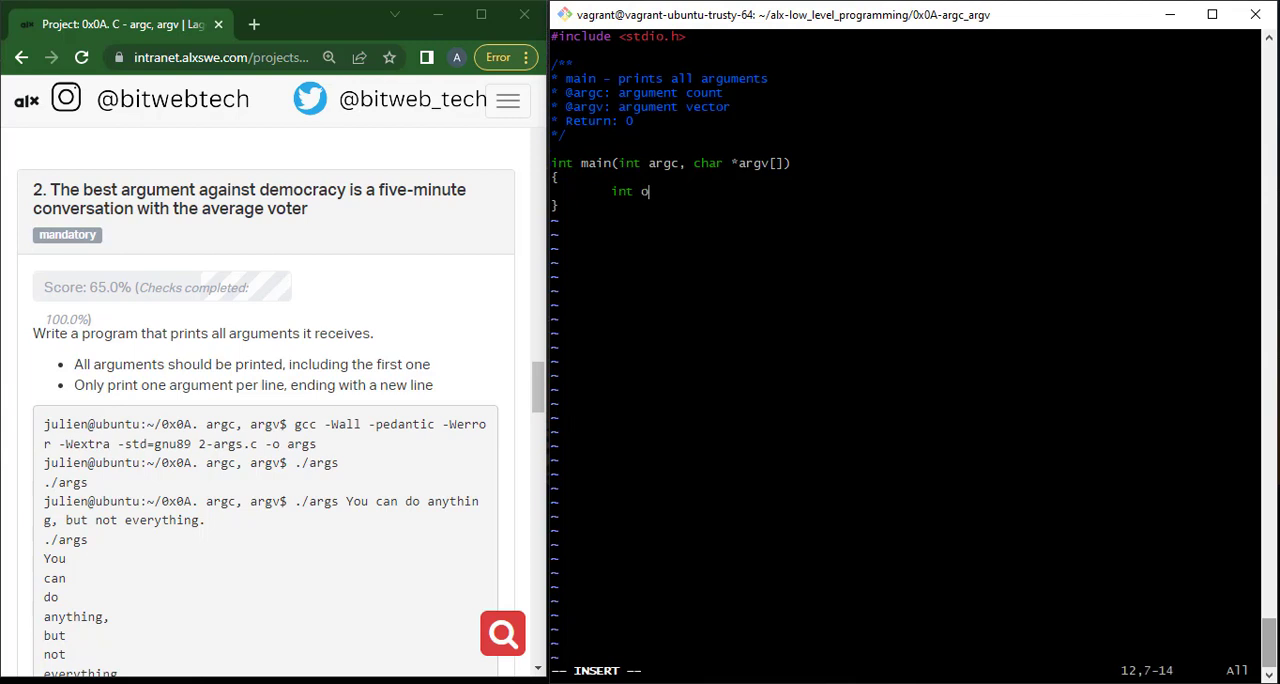
Step: Finish int i; and add the for (i = 0; i < argc; i++) loop header
{"action": "type", "text": "i;"}
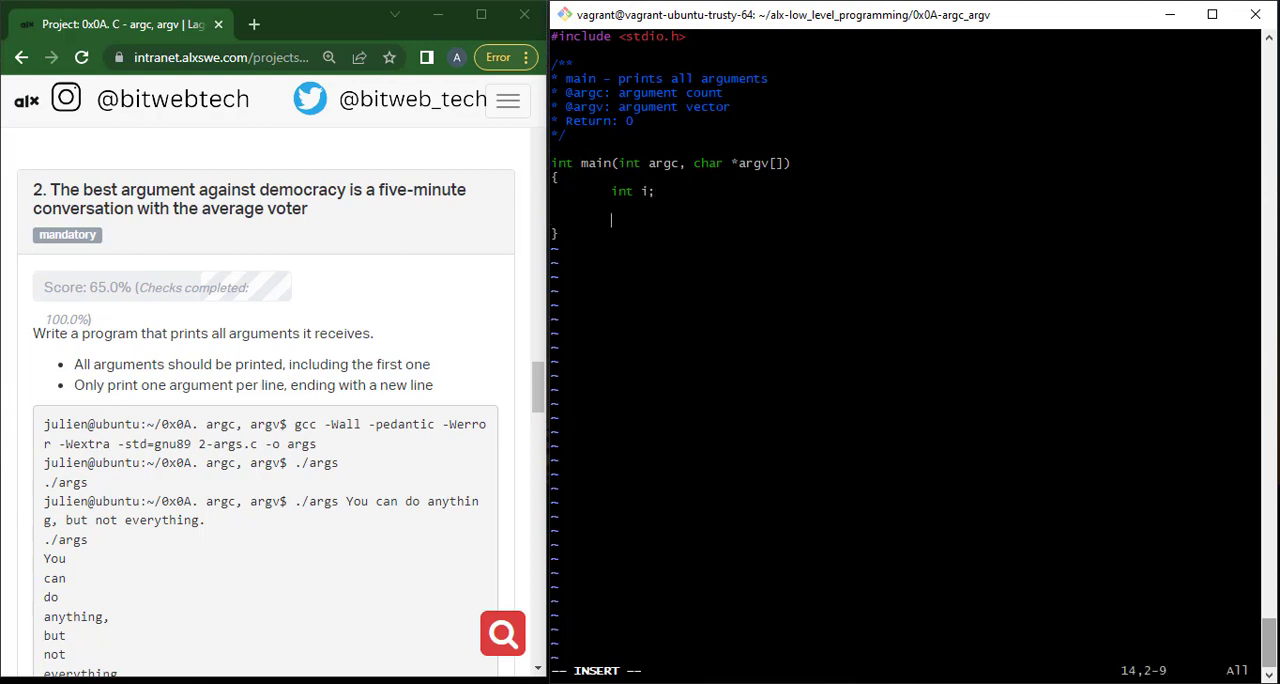
{"action": "type", "text": "for ()"}
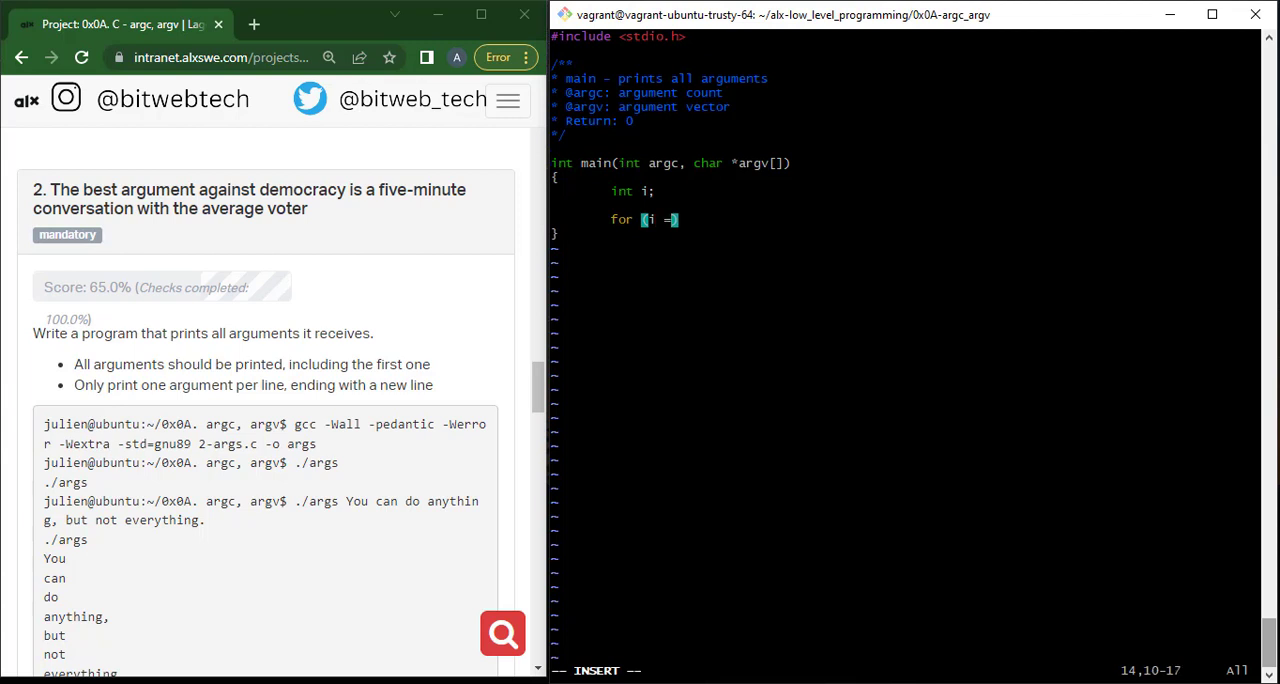
{"action": "type", "text": "0"}
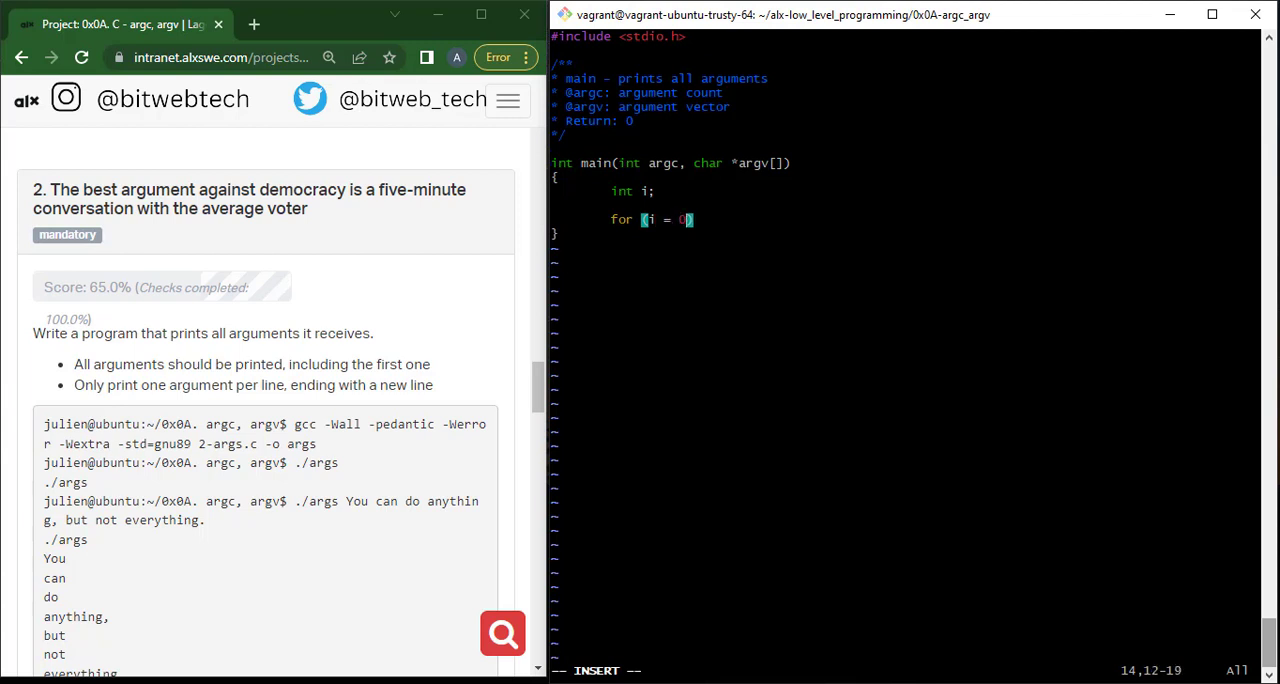
{"action": "type", "text": ";"}
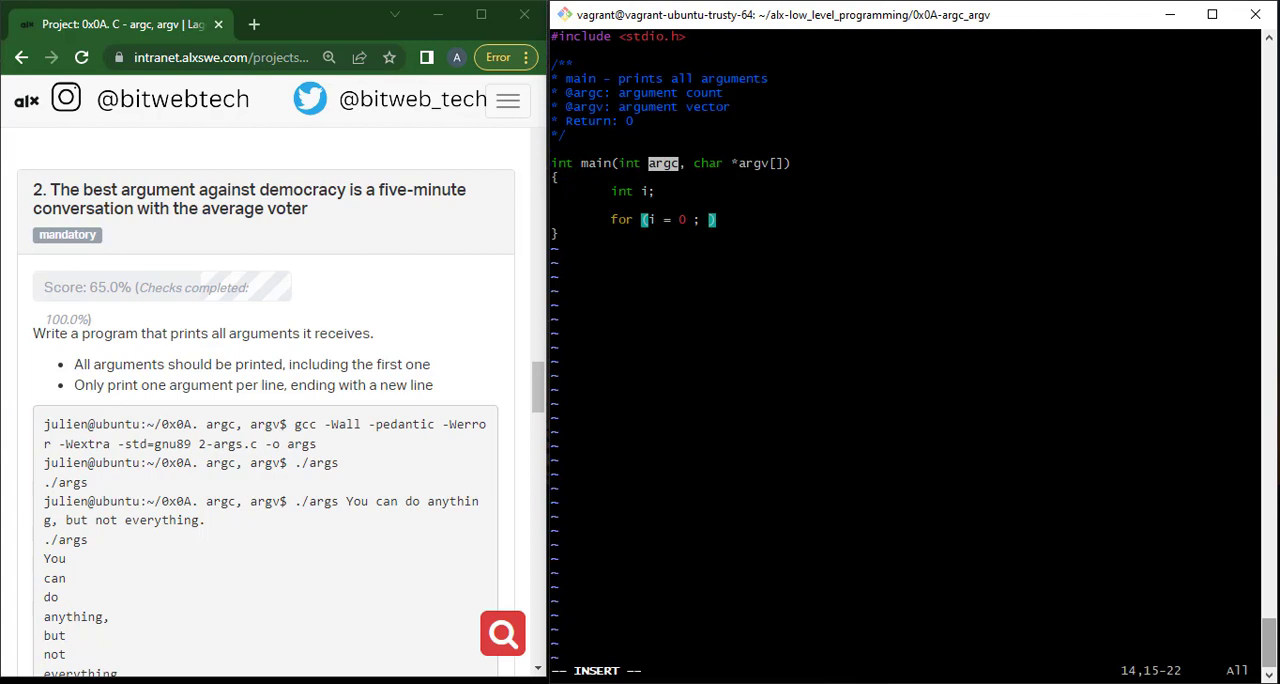
{"action": "type", "text": "< argc ;"}
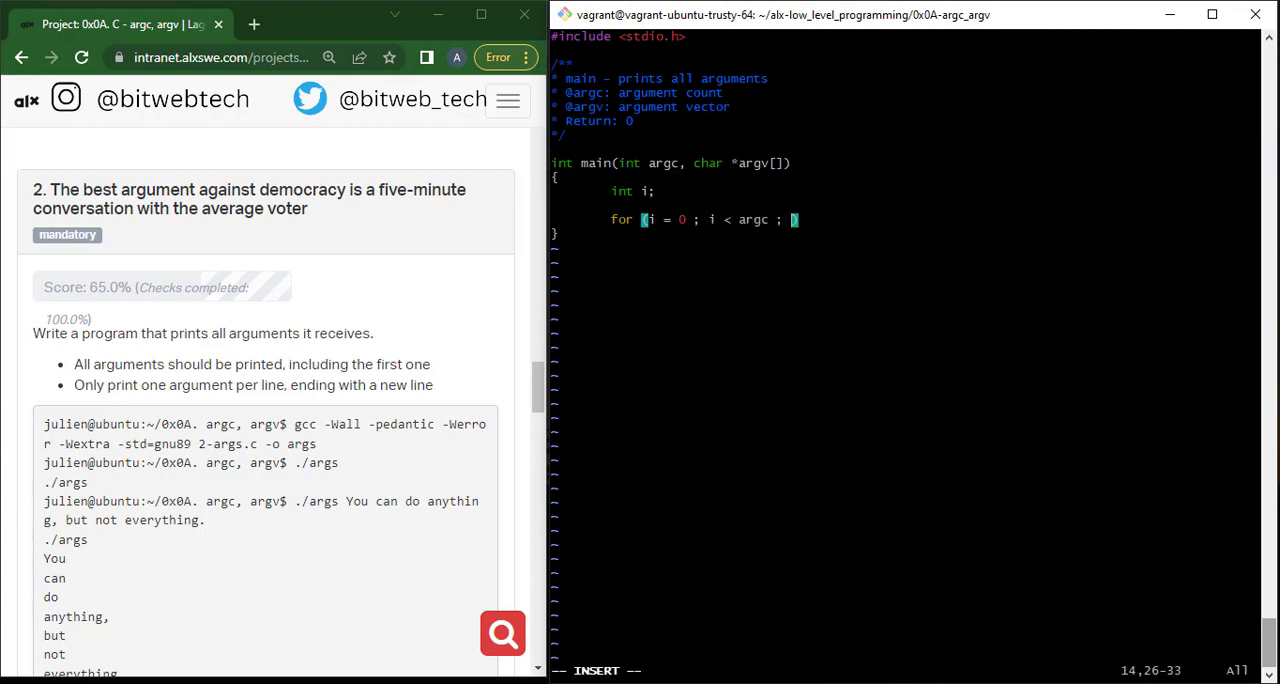
{"action": "type", "text": "0"}
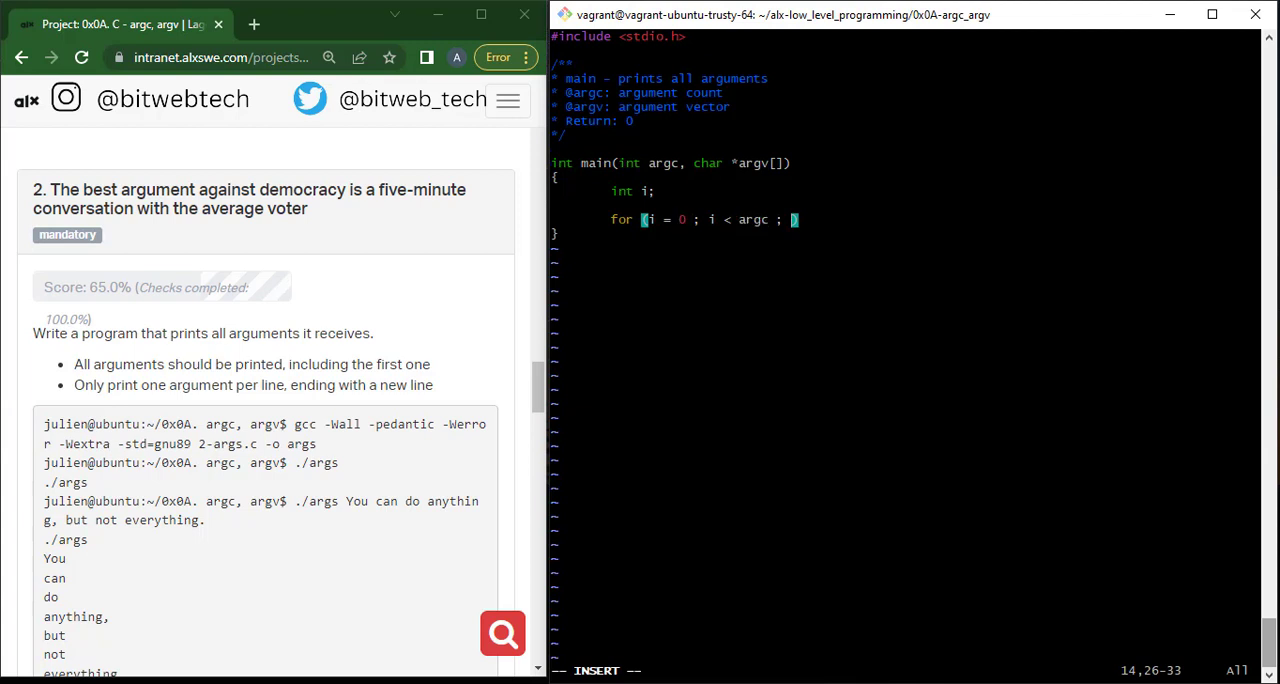
{"action": "type", "text": "i++"}
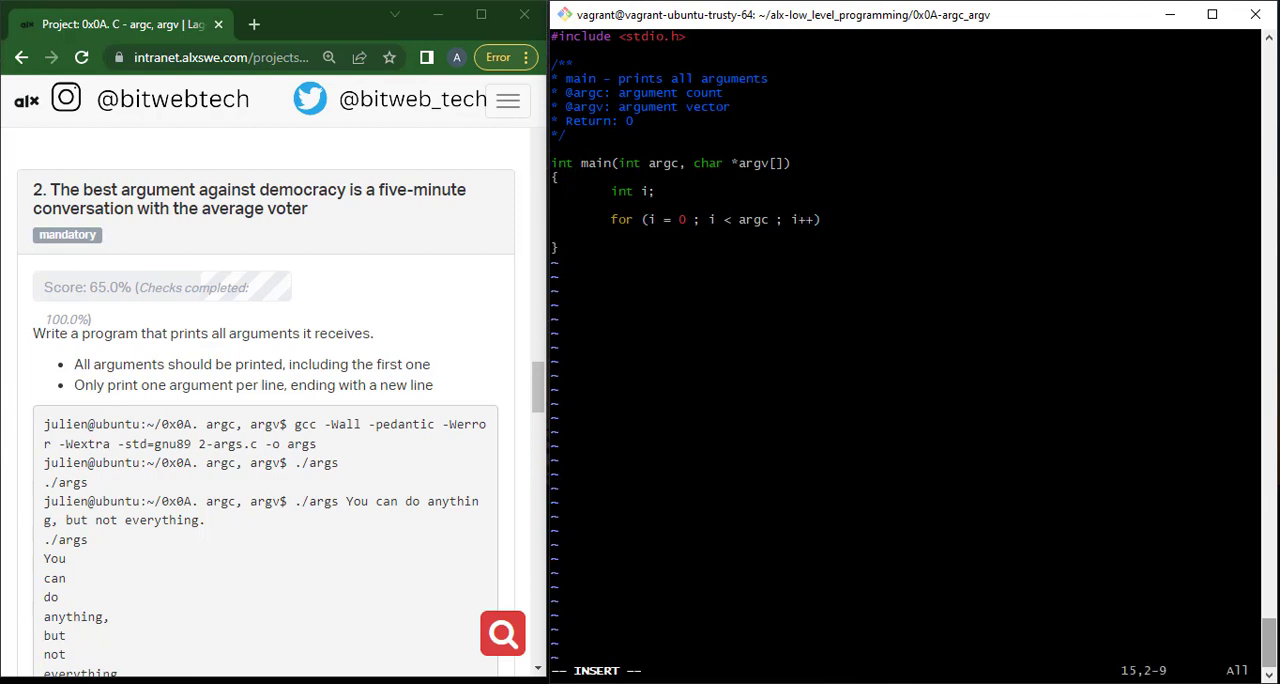
Step: Add printf("%s\n", argv[i]); in the loop and begin the return statement
{"action": "type", "text": "p"}
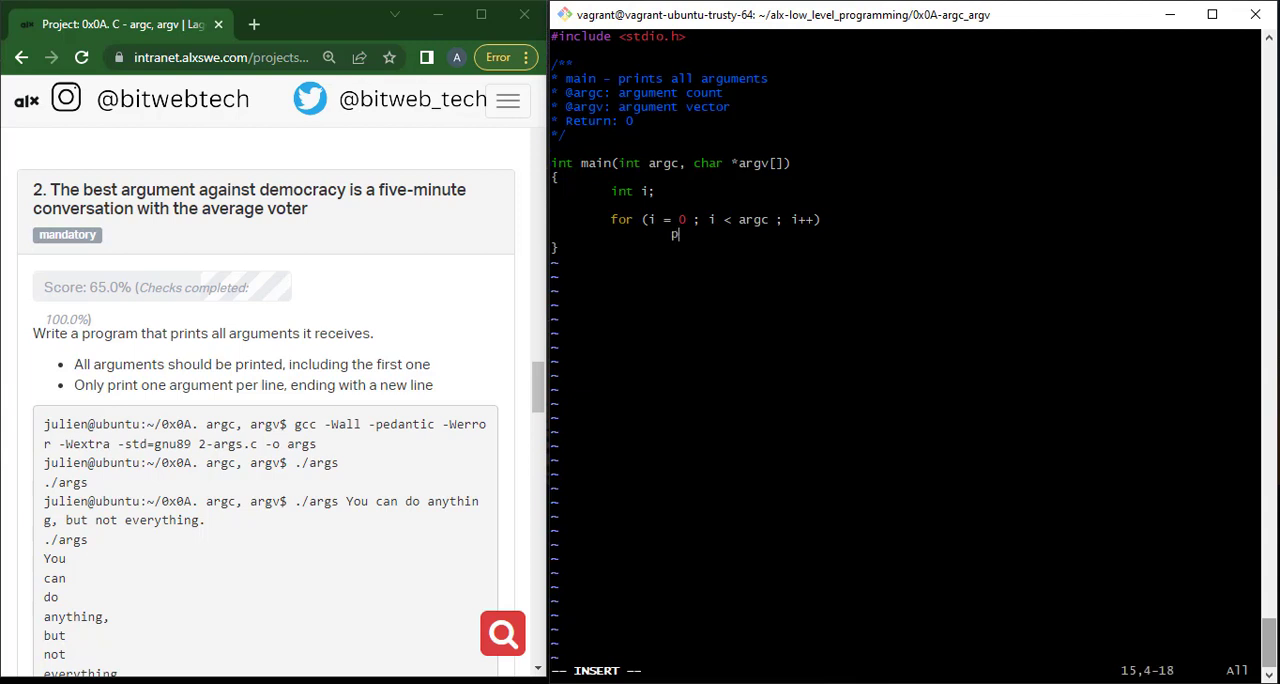
{"action": "type", "text": "rintf()"}
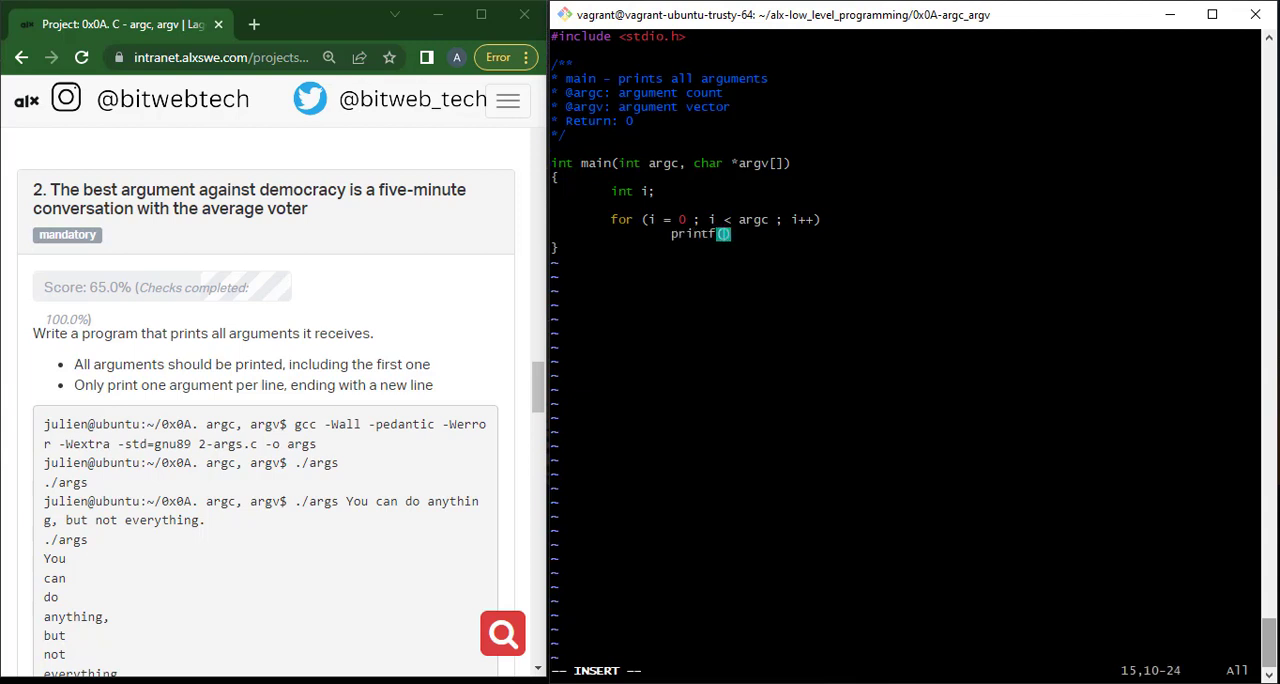
{"action": "type", "text": "\""}
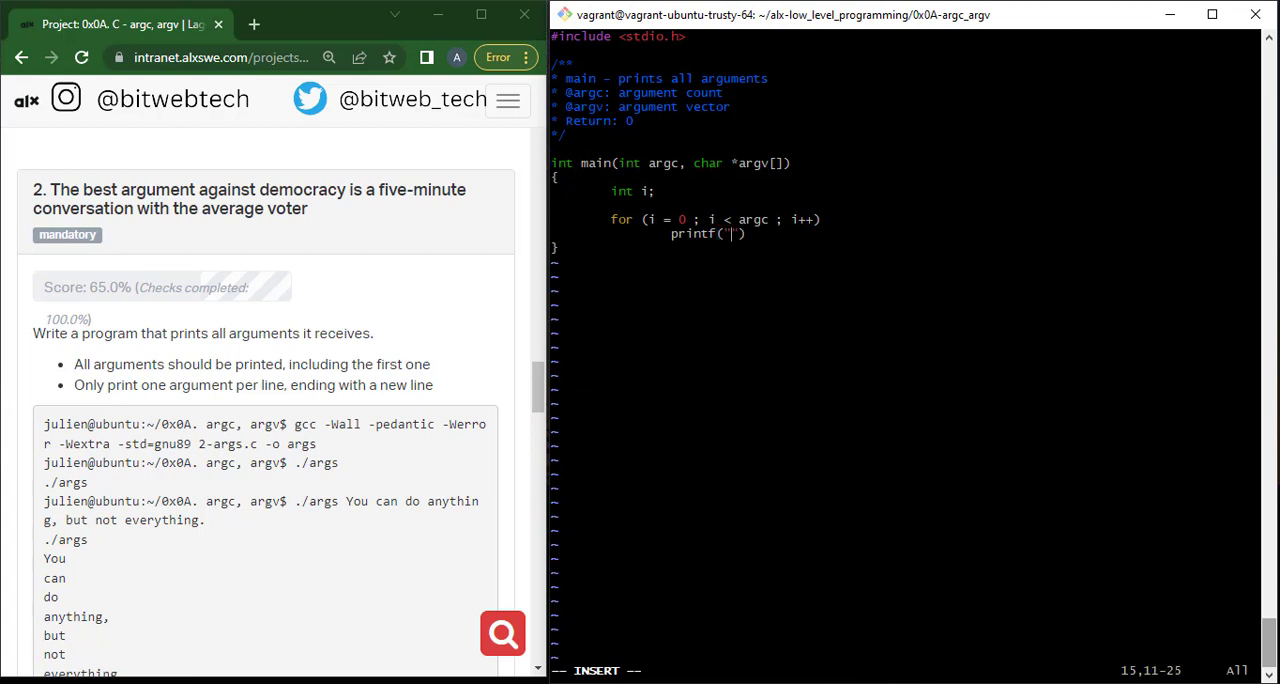
{"action": "type", "text": "%s\\n"}
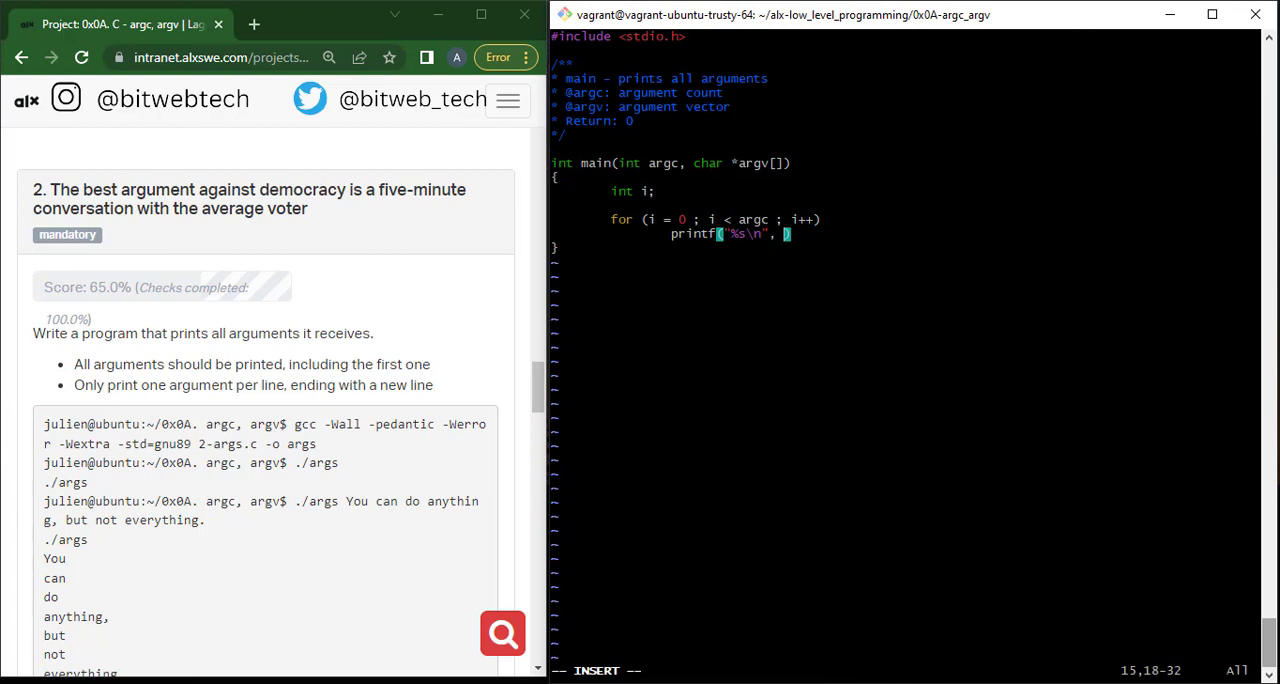
{"action": "type", "text": "argv[i]"}
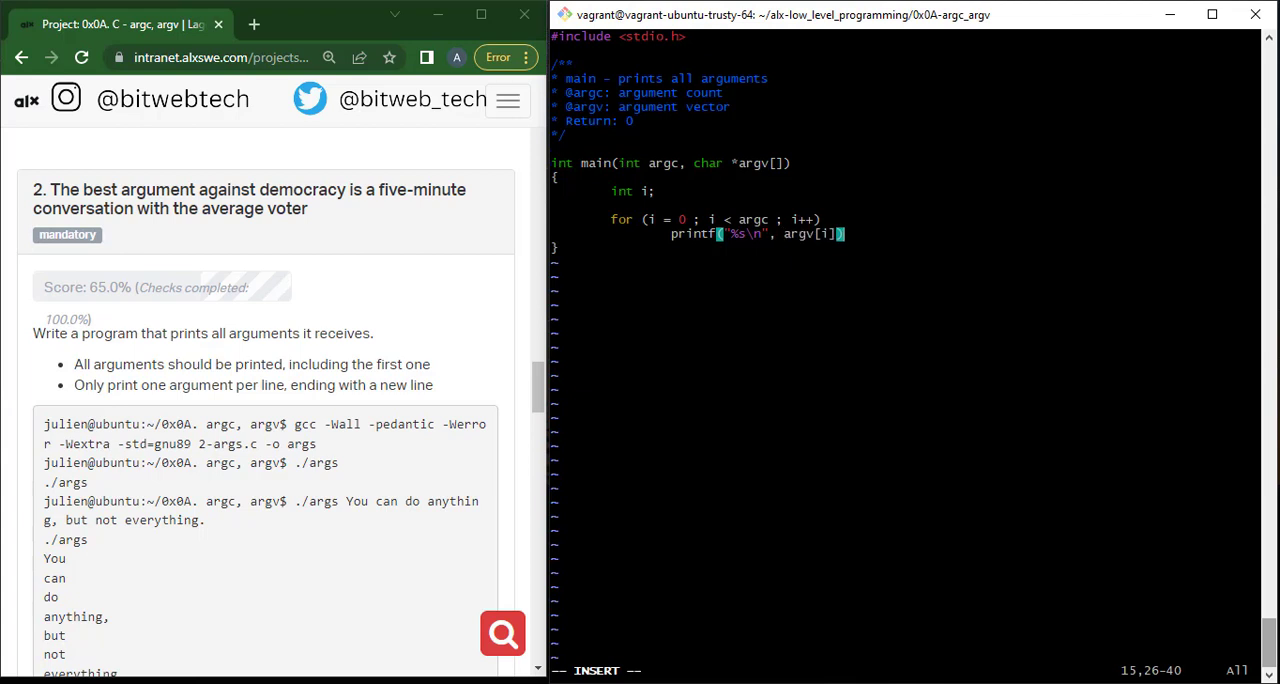
{"action": "type", "text": ";"}
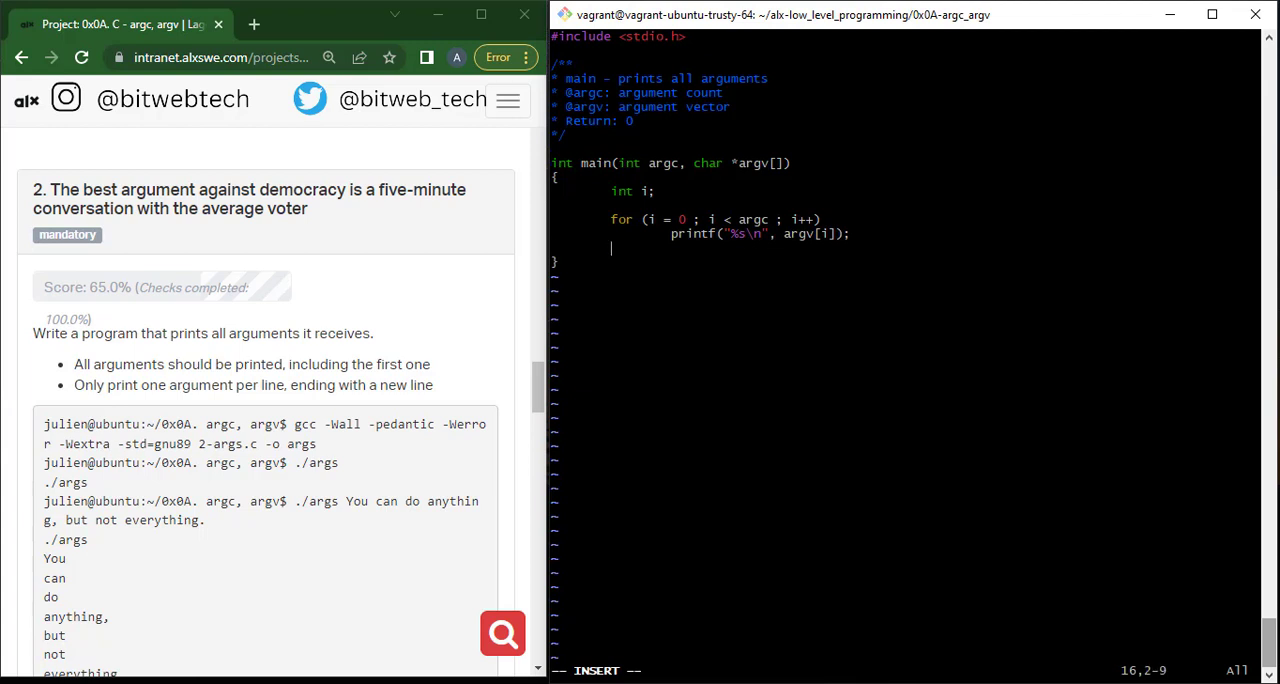
{"action": "type", "text": "retur"}
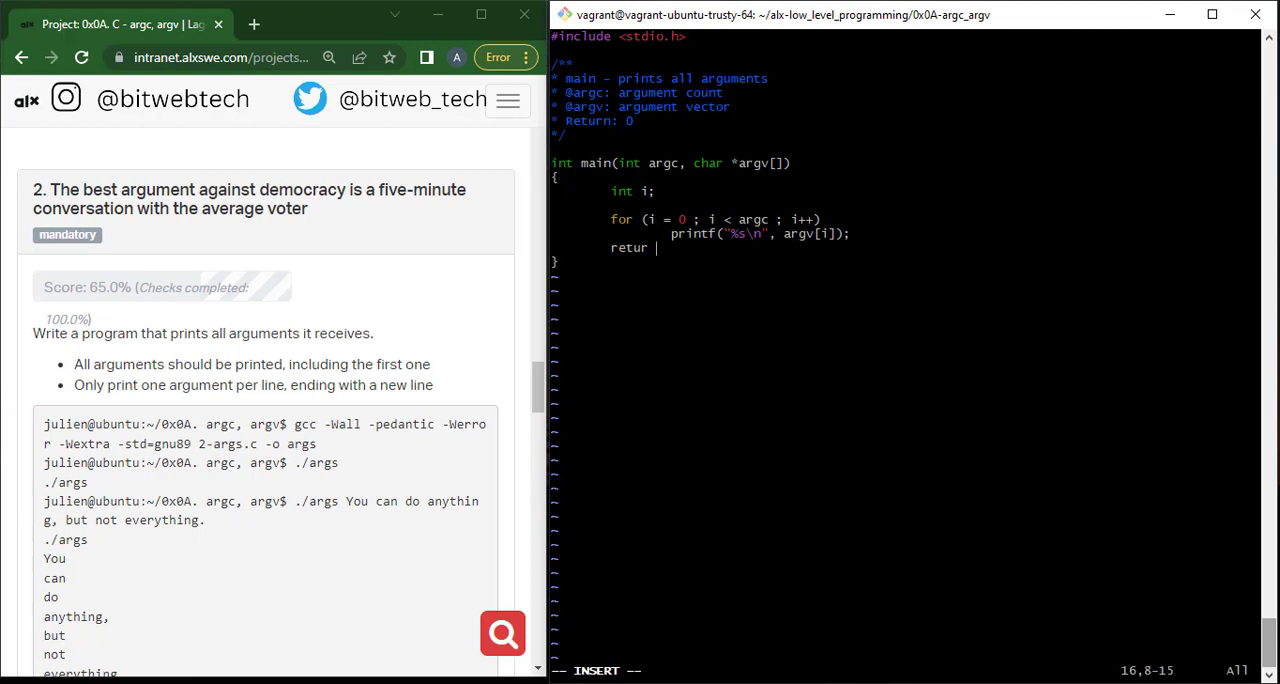
{"action": "type", "text": "n"}
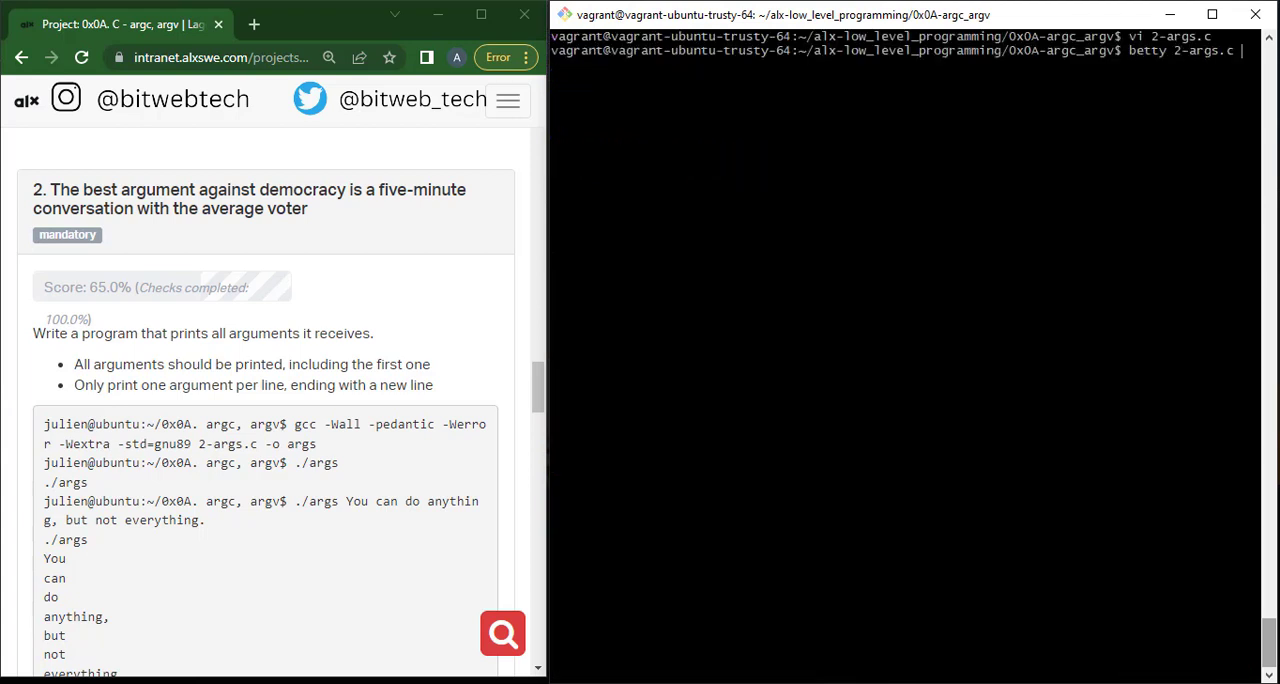
Step: Clear the terminal, compile with the task's gcc command and run ./args with no arguments
{"action": "key", "text": "Return"}
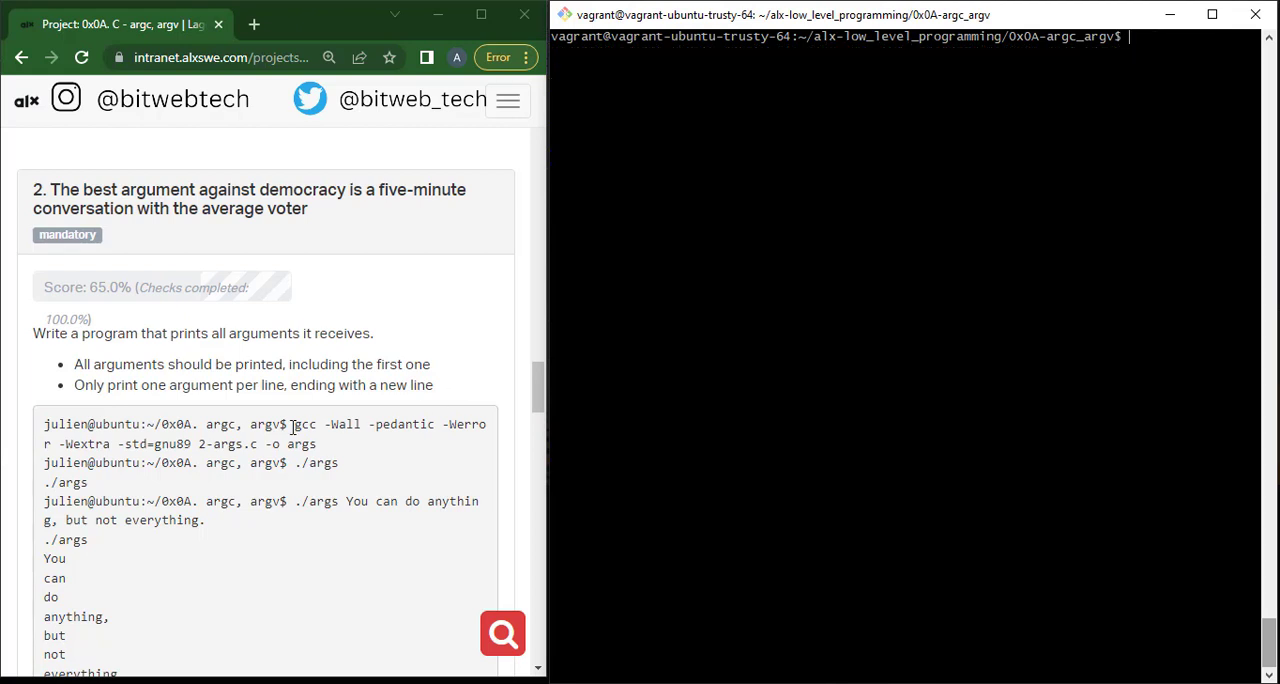
{"action": "left_click_drag", "start_coordinate": [296, 424], "coordinate": [318, 444]}
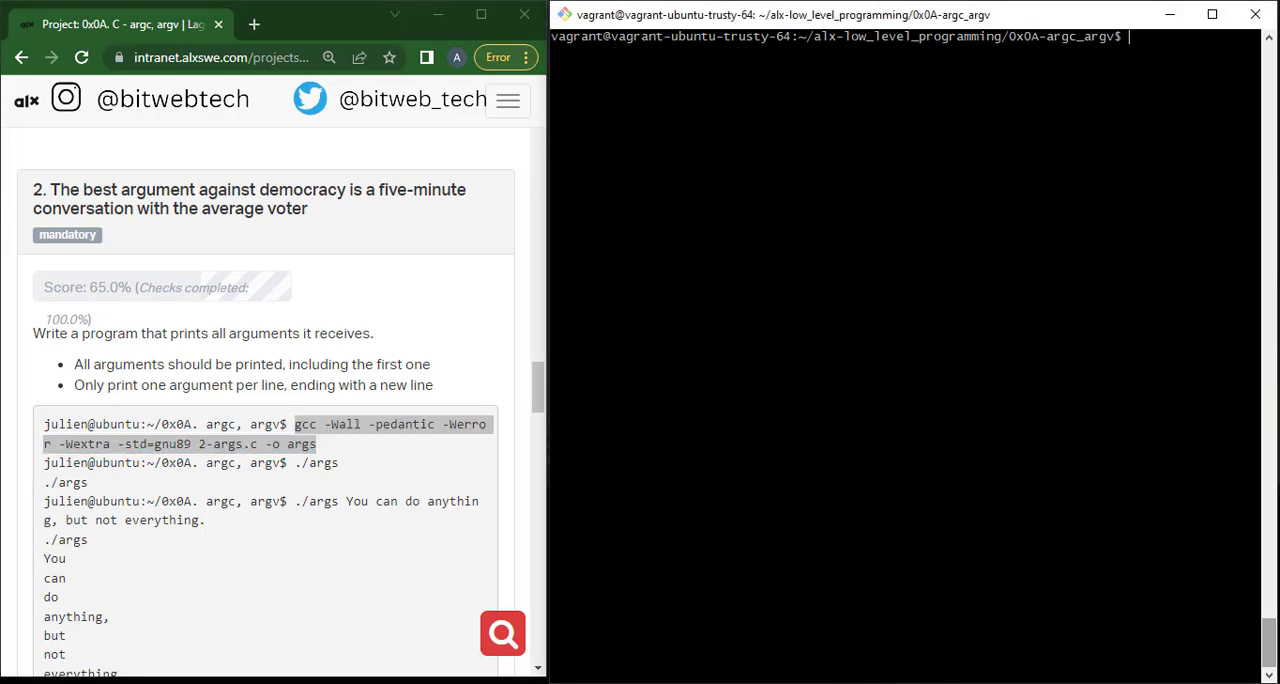
{"action": "type", "text": "."}
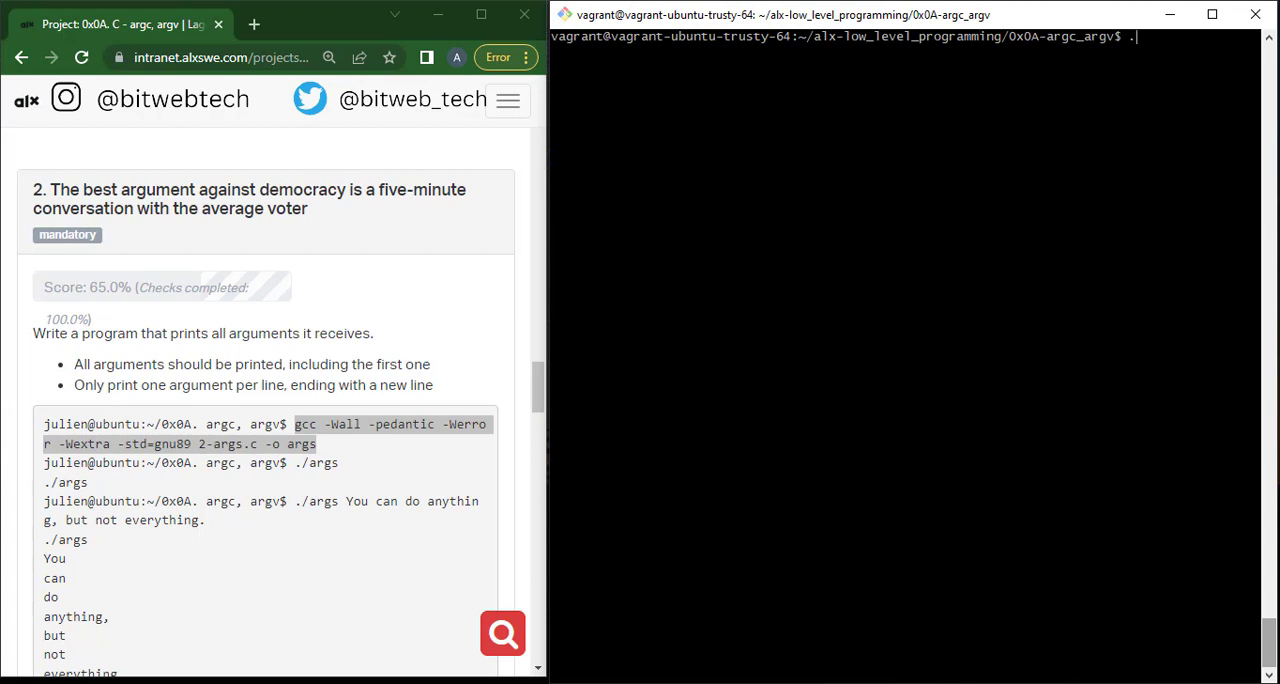
{"action": "key", "text": "Return"}
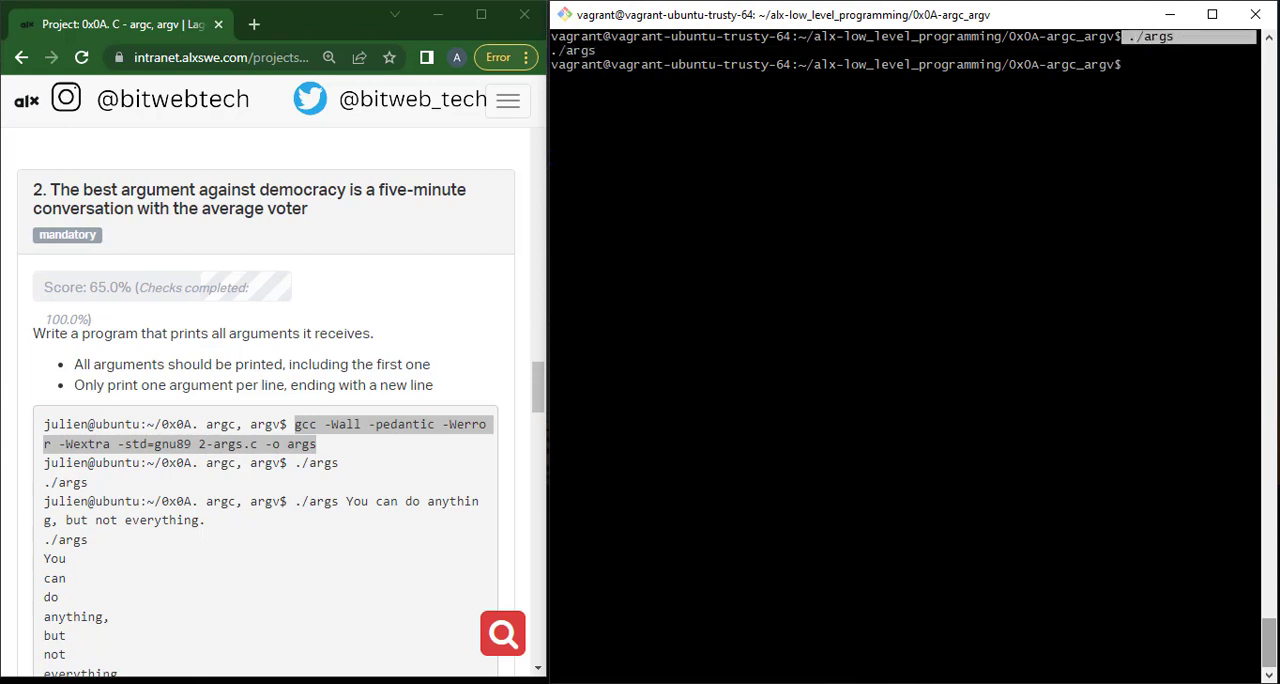
Step: Run ./args with 'You can do anything, but not everything.' as arguments, then clear the terminal
{"action": "scroll", "scroll_direction": "down", "scroll_amount": 3}
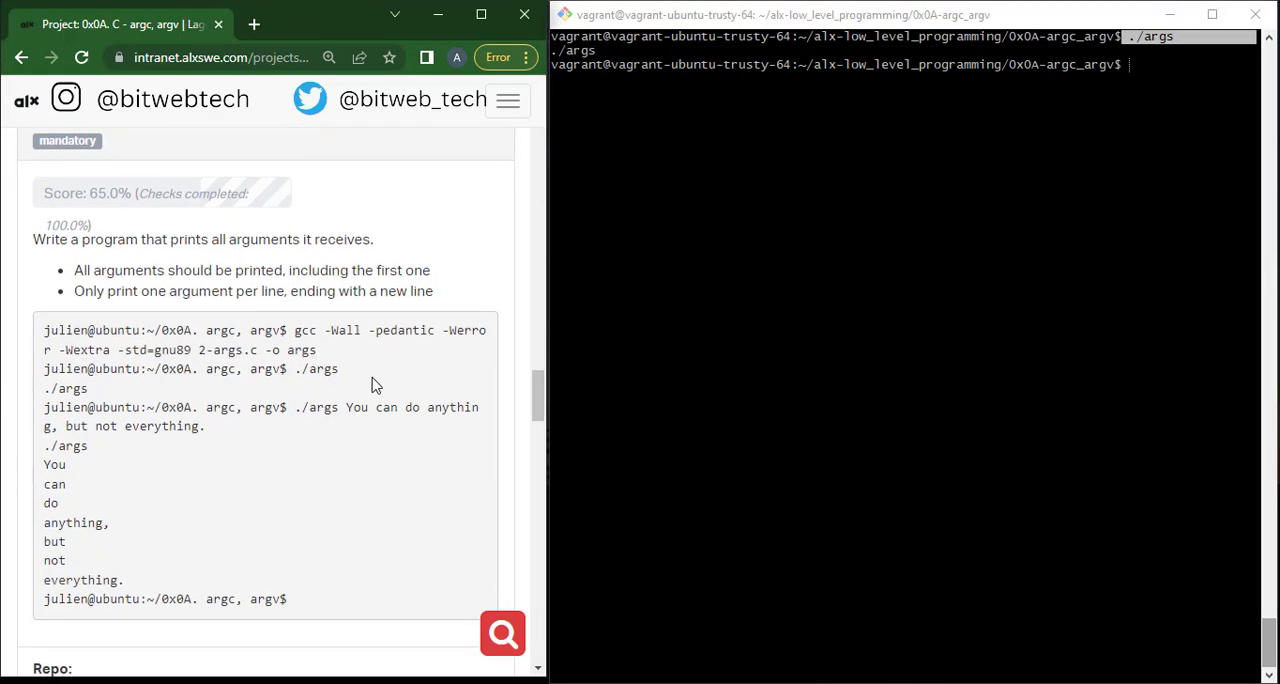
{"action": "left_click_drag", "start_coordinate": [296, 408], "coordinate": [204, 426]}
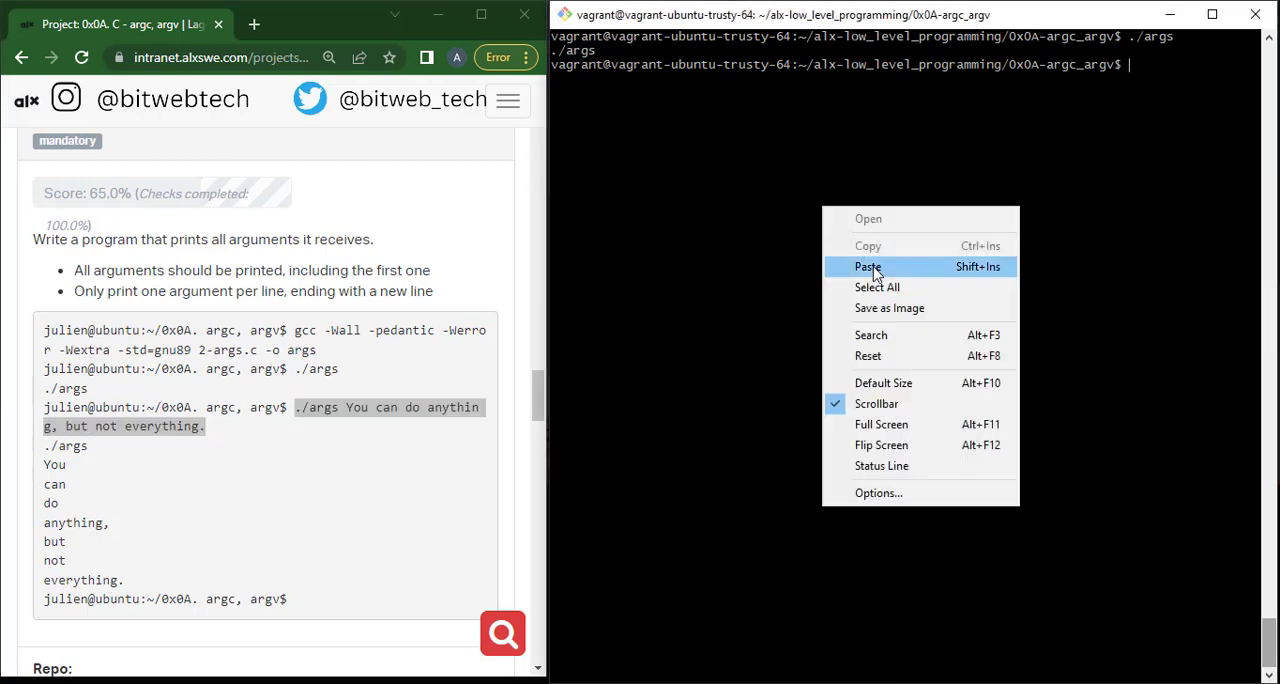
{"action": "left_click", "coordinate": [868, 266]}
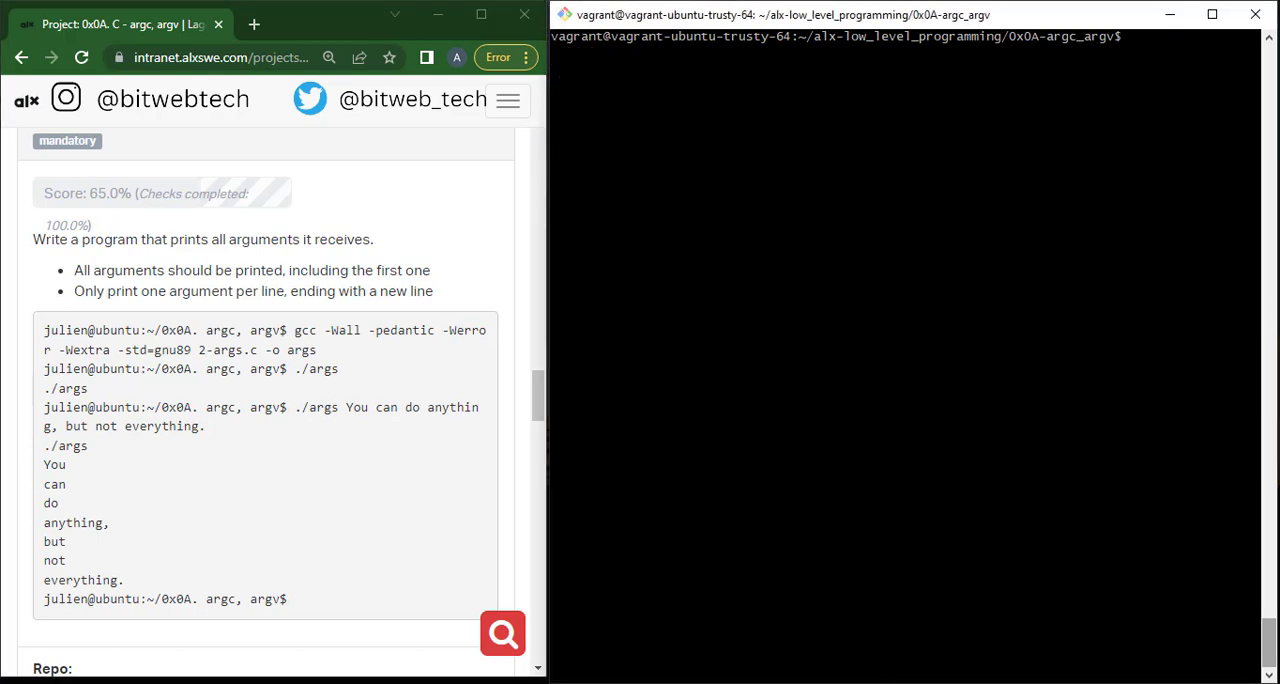
Step: Scroll the project page down to task 3, the program multiplying two numbers
{"action": "scroll", "scroll_direction": "down", "scroll_amount": 3}
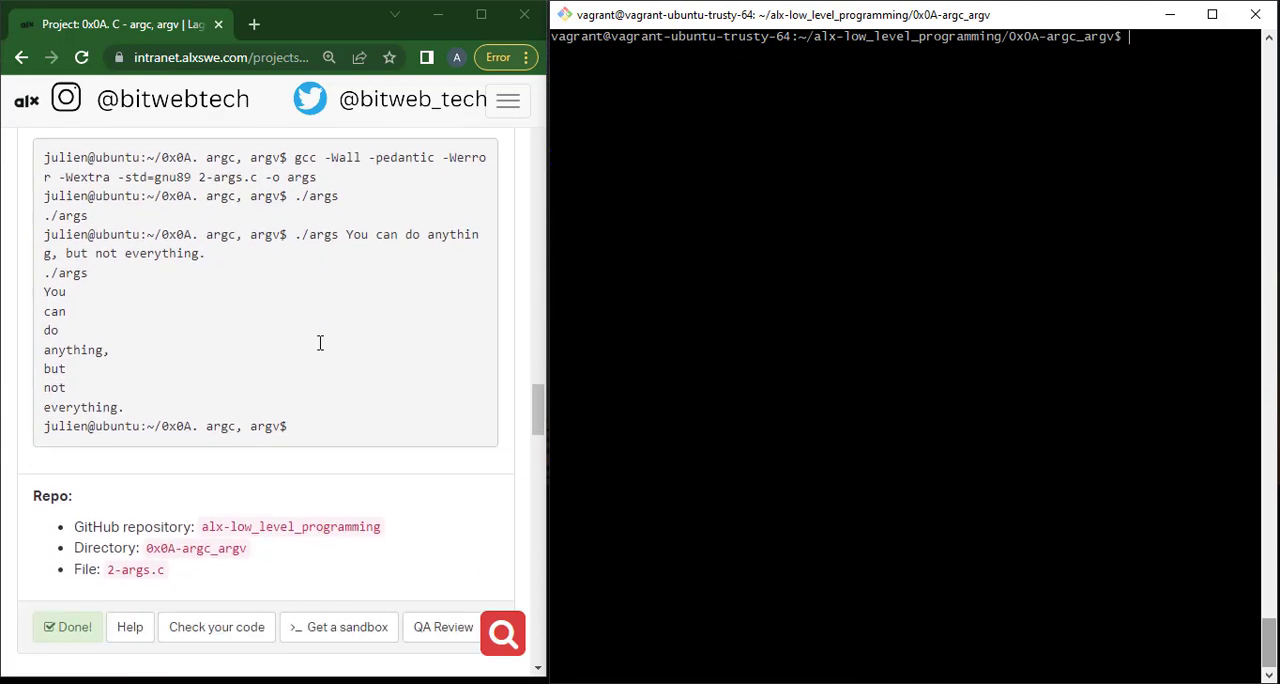
{"action": "scroll", "scroll_direction": "down", "scroll_amount": 3}
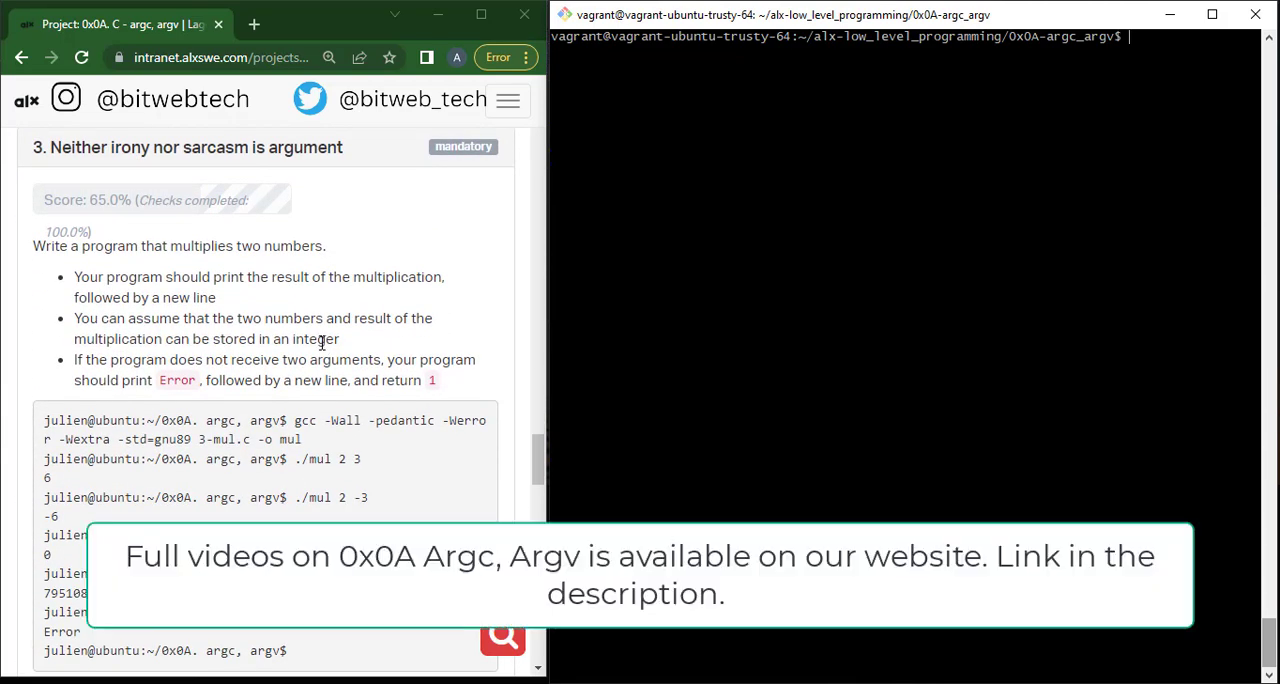
{"action": "mouse_move", "coordinate": [360, 348]}
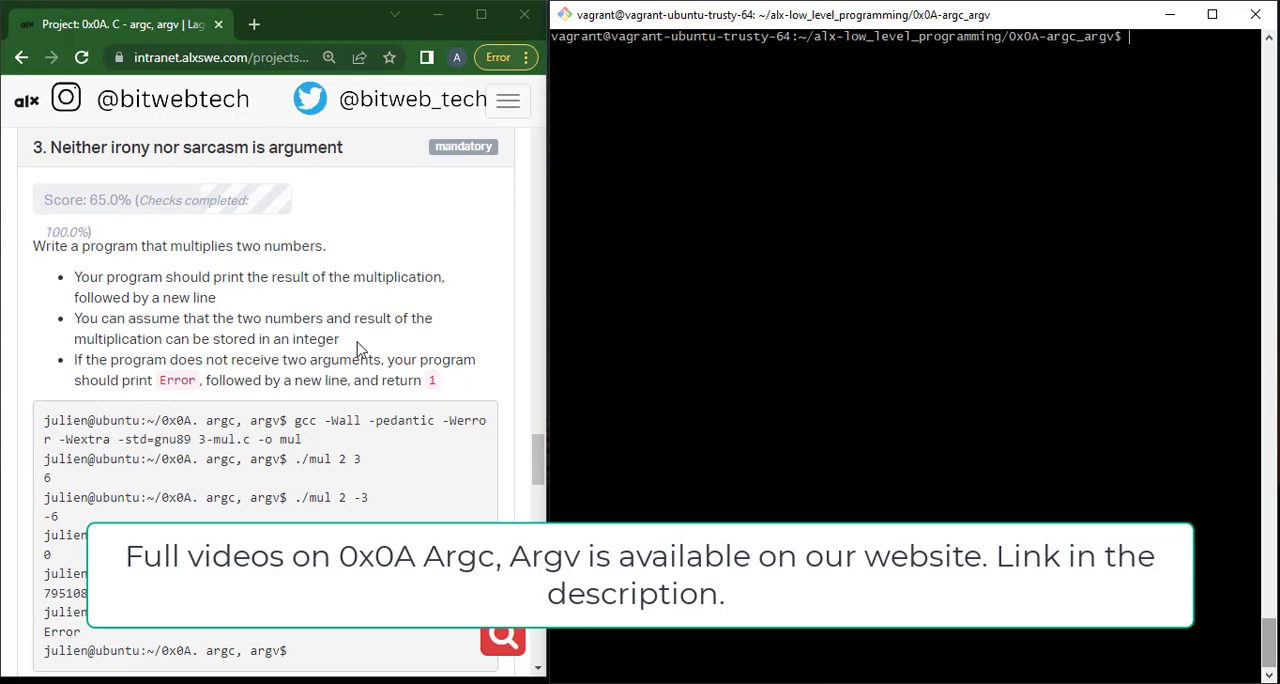